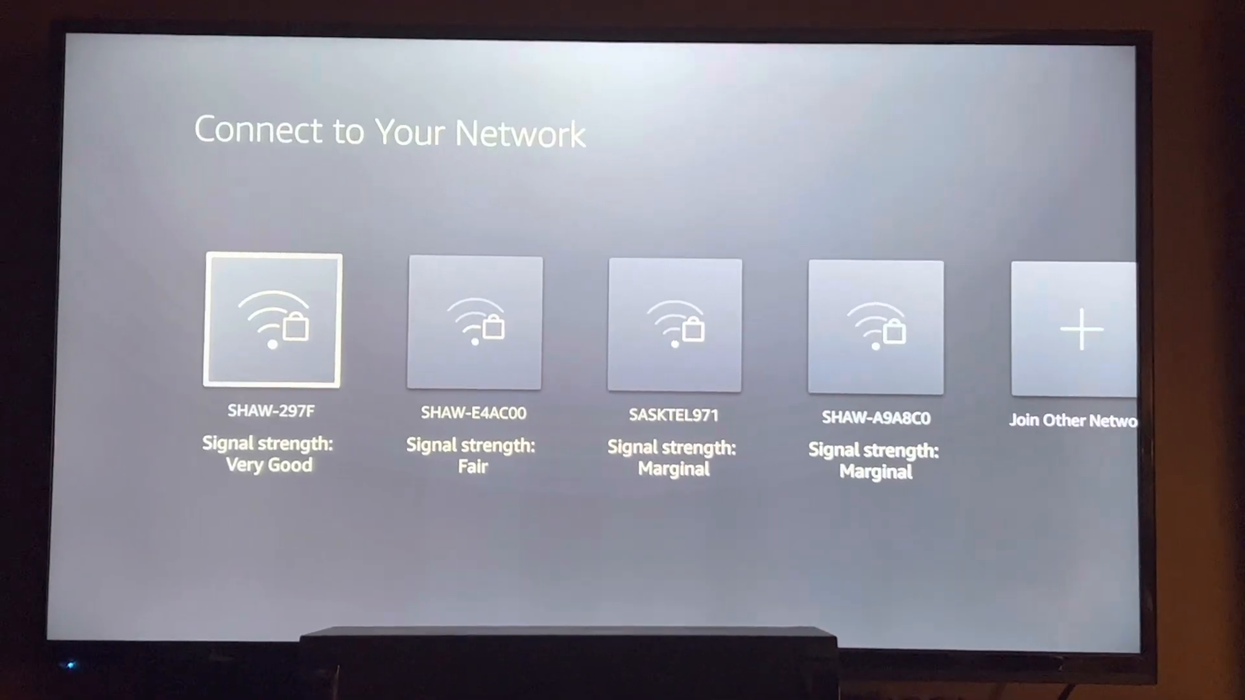
# - Join the SHAW-297F Wi-Fi network by entering its password and connecting
pyautogui.hscroll(3)
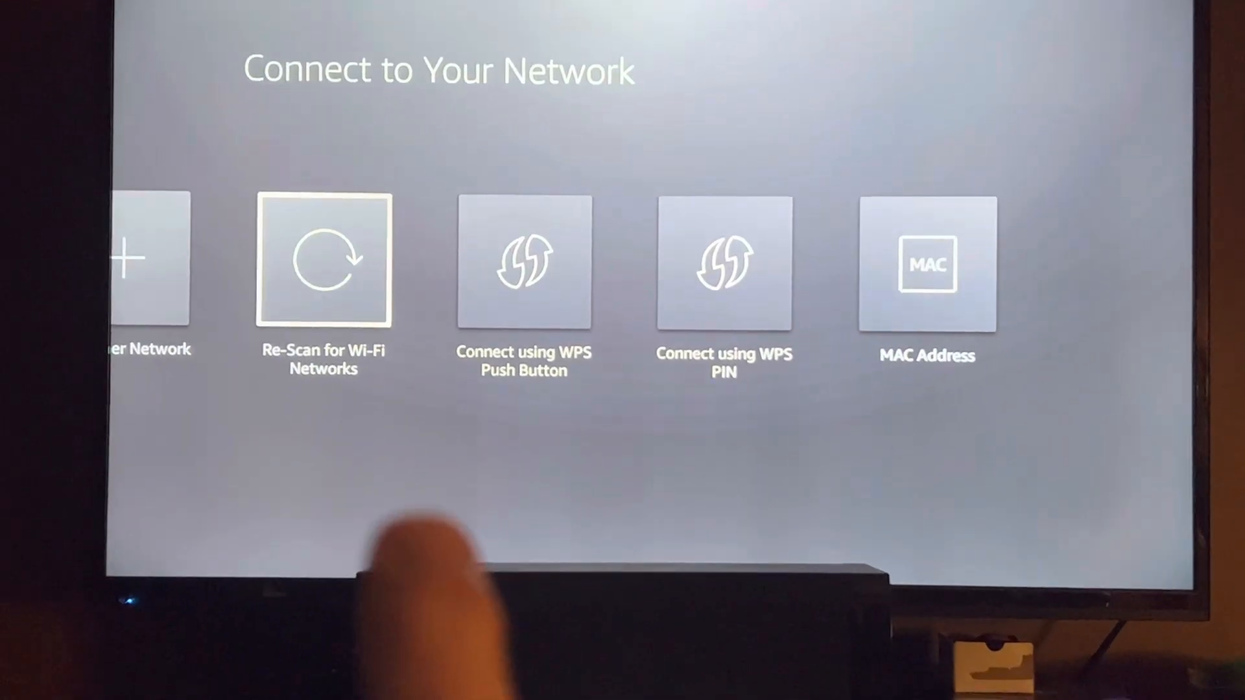
pyautogui.click(322, 262)
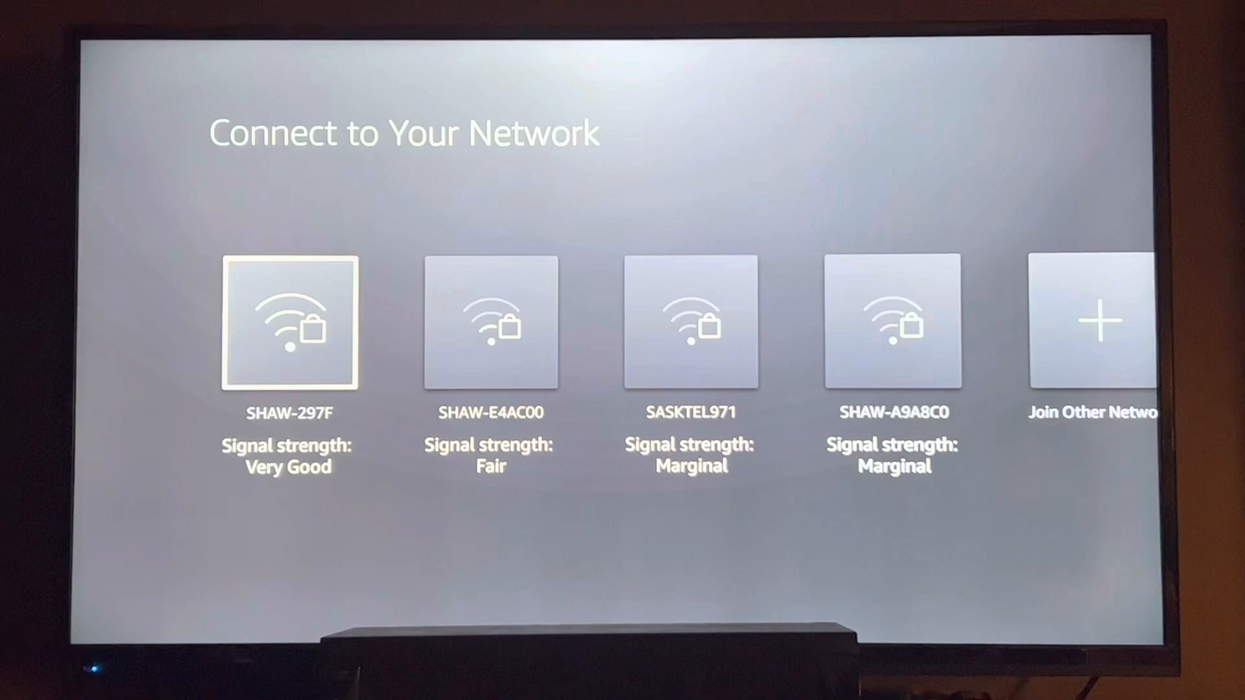
pyautogui.click(288, 321)
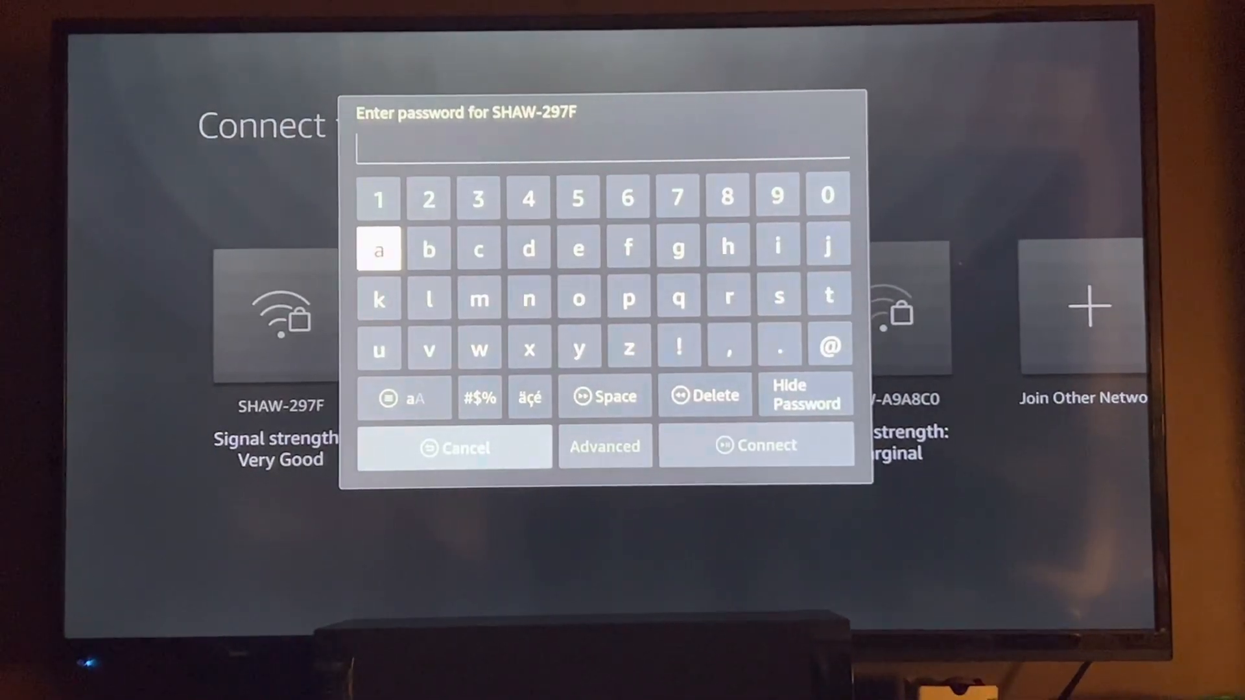
pyautogui.click(478, 249)
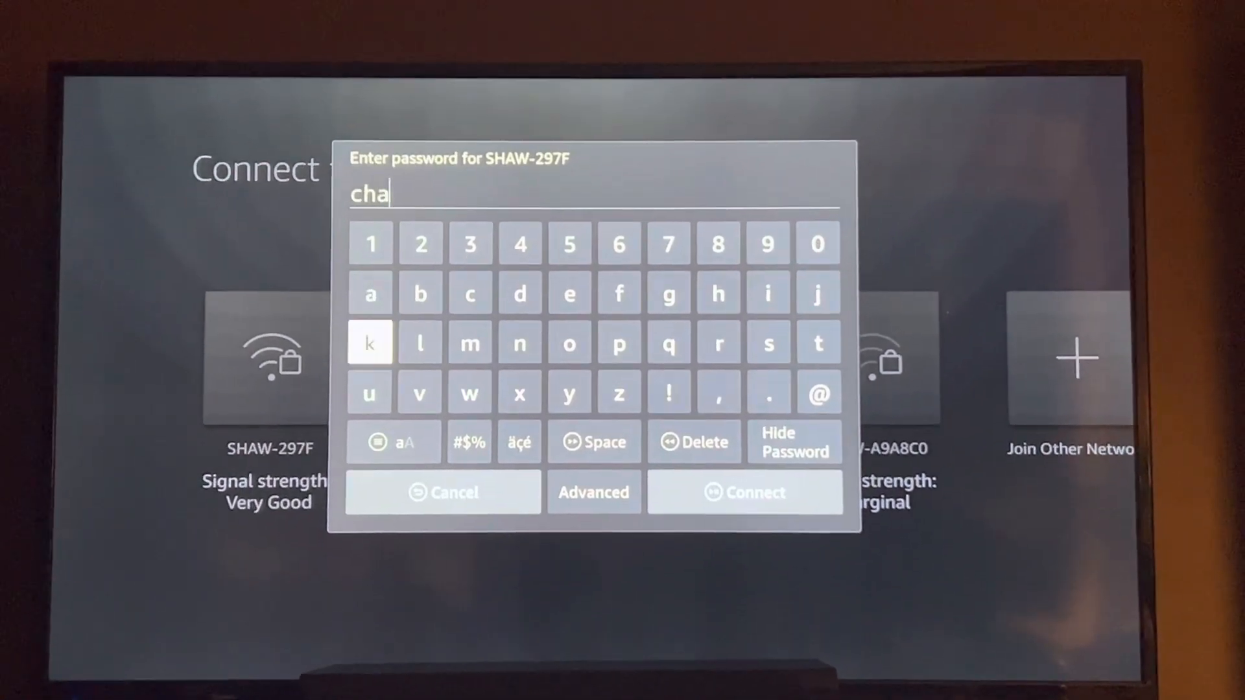
pyautogui.click(469, 343)
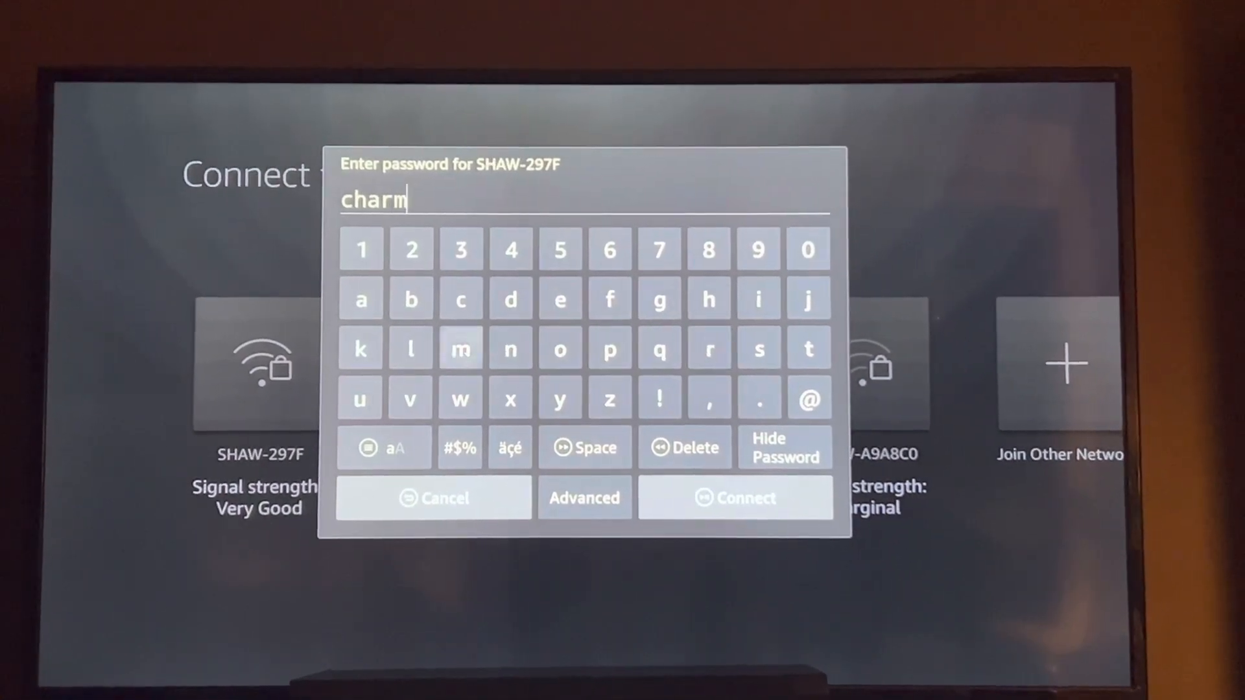
pyautogui.click(757, 250)
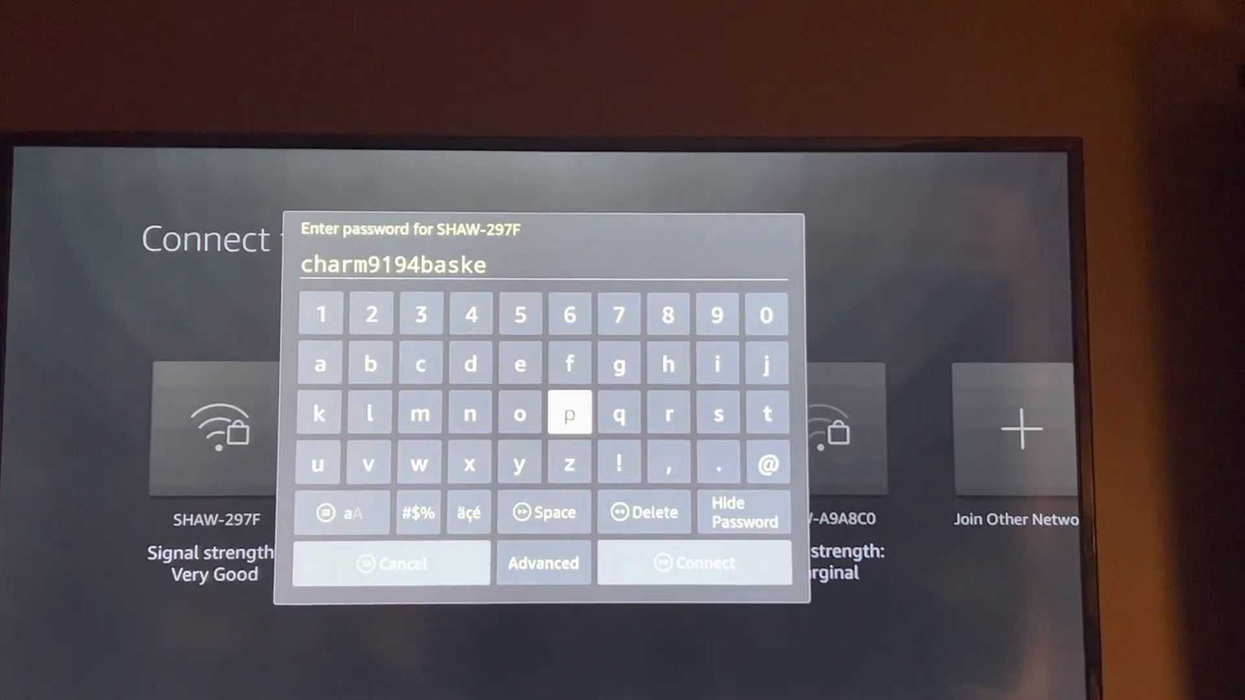
pyautogui.click(767, 414)
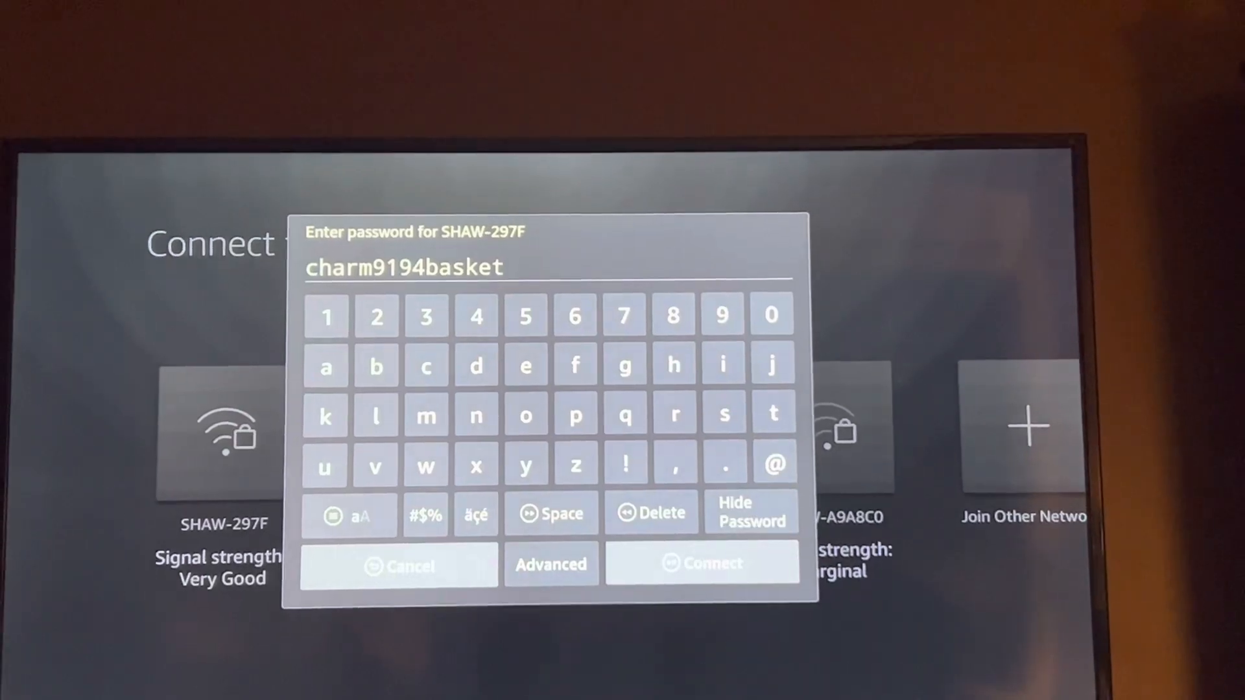
pyautogui.click(701, 564)
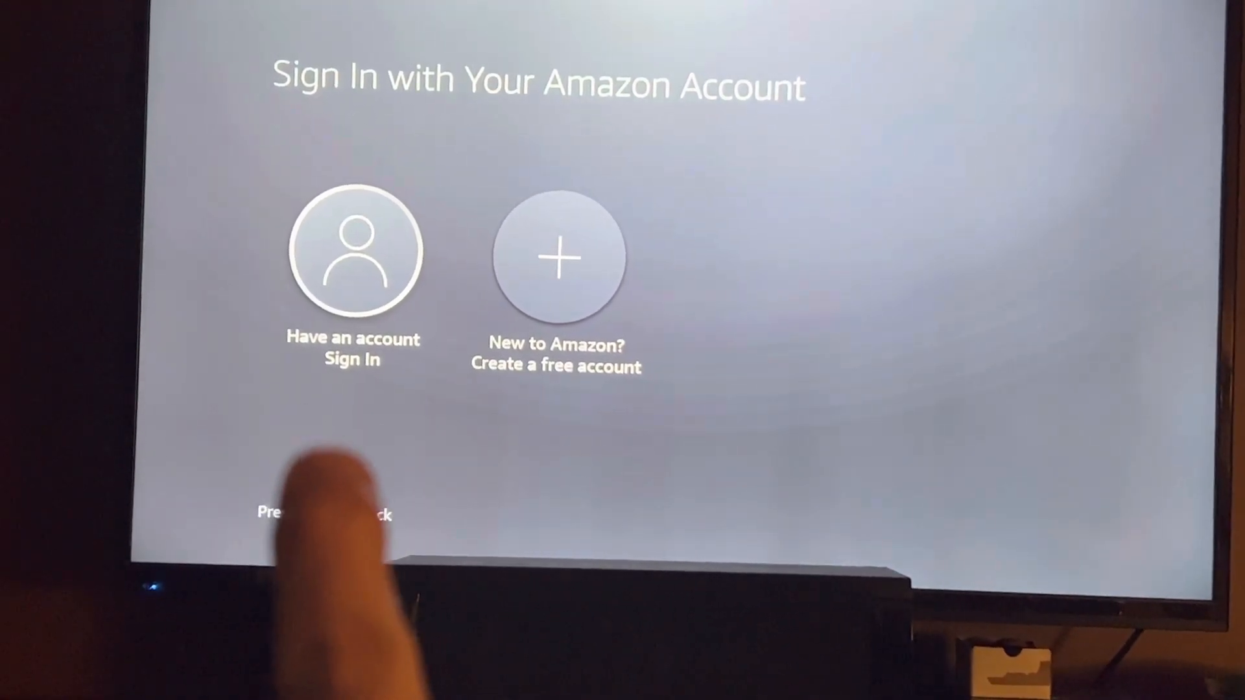
# - Cancel signing in with an existing account and choose to create a free Amazon account
pyautogui.click(352, 250)
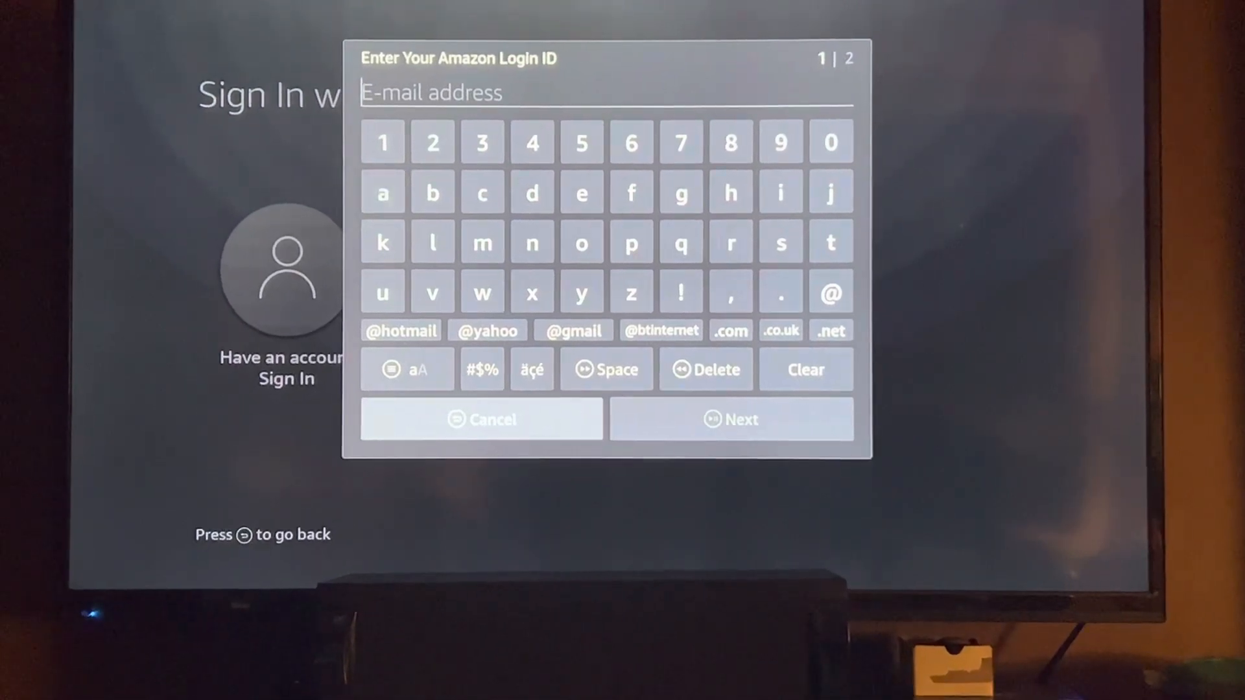
pyautogui.click(481, 420)
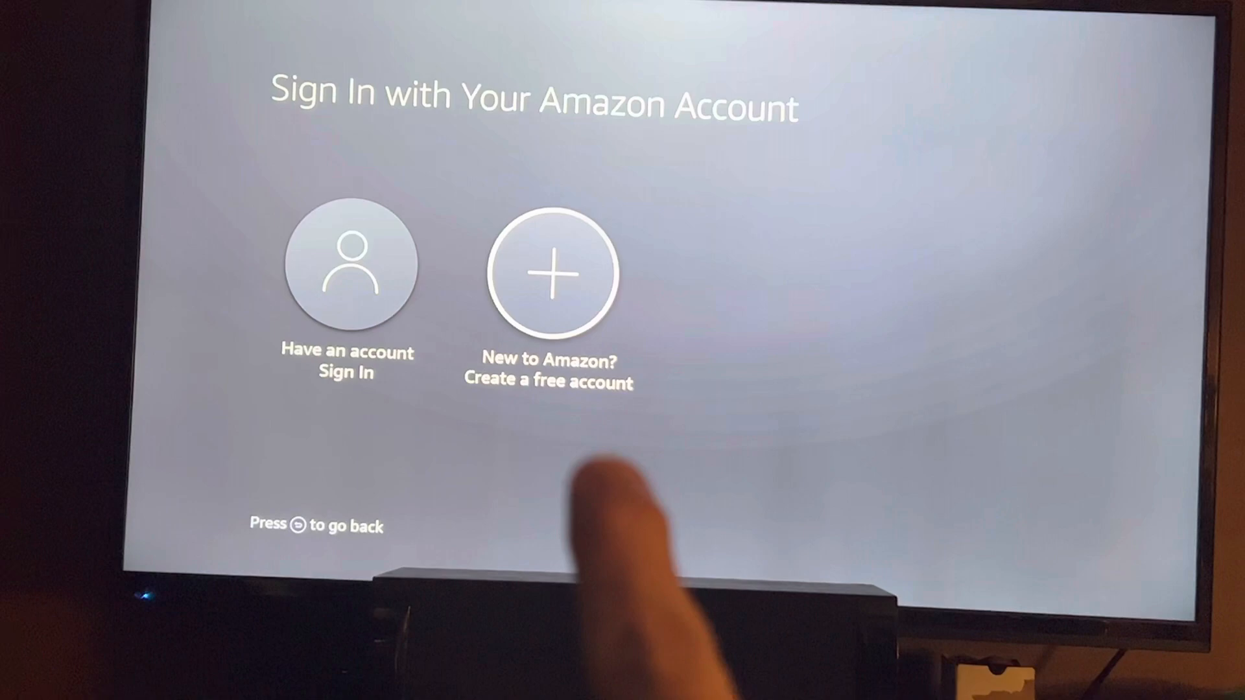
pyautogui.click(552, 272)
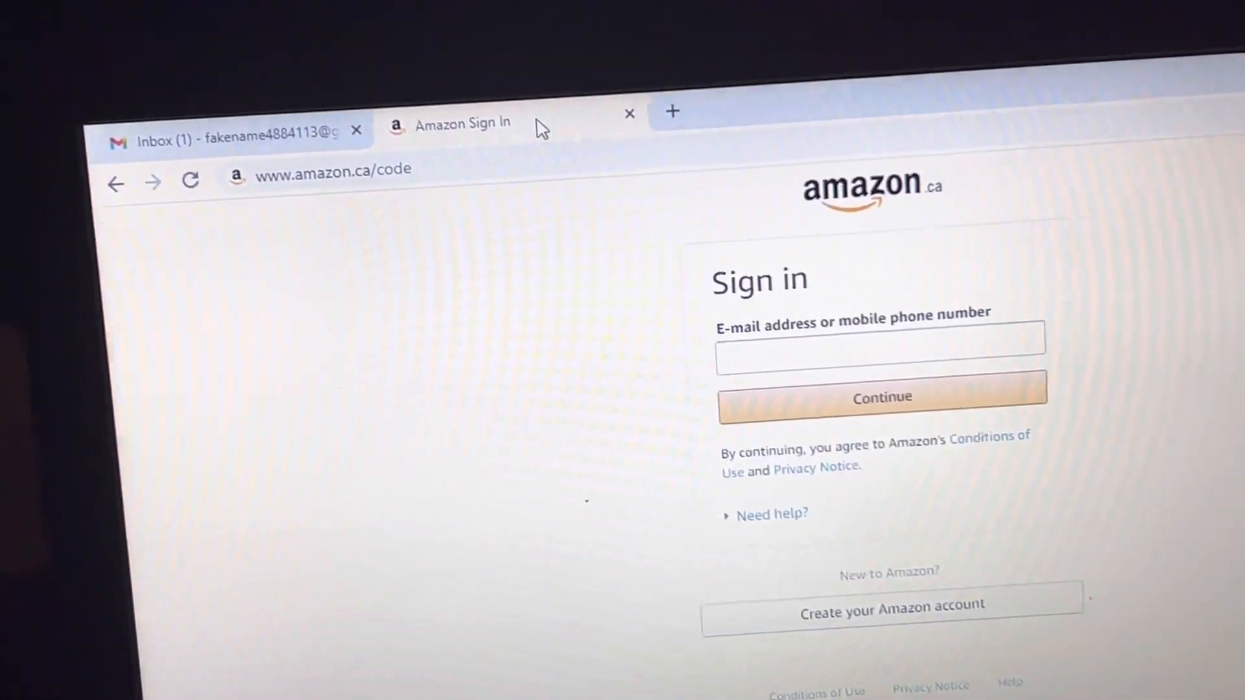
# - On amazon.ca/code, begin typing the email address 'fak…' into the sign-in field
pyautogui.scroll(-3)
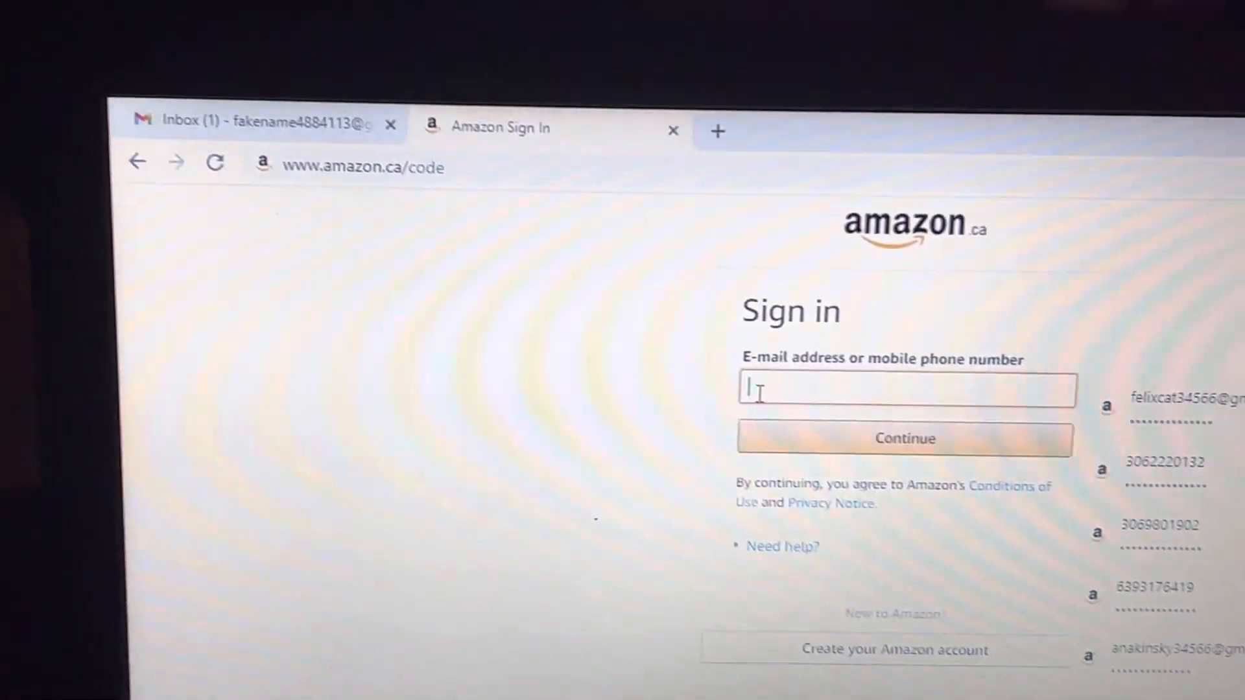
pyautogui.write('fake')
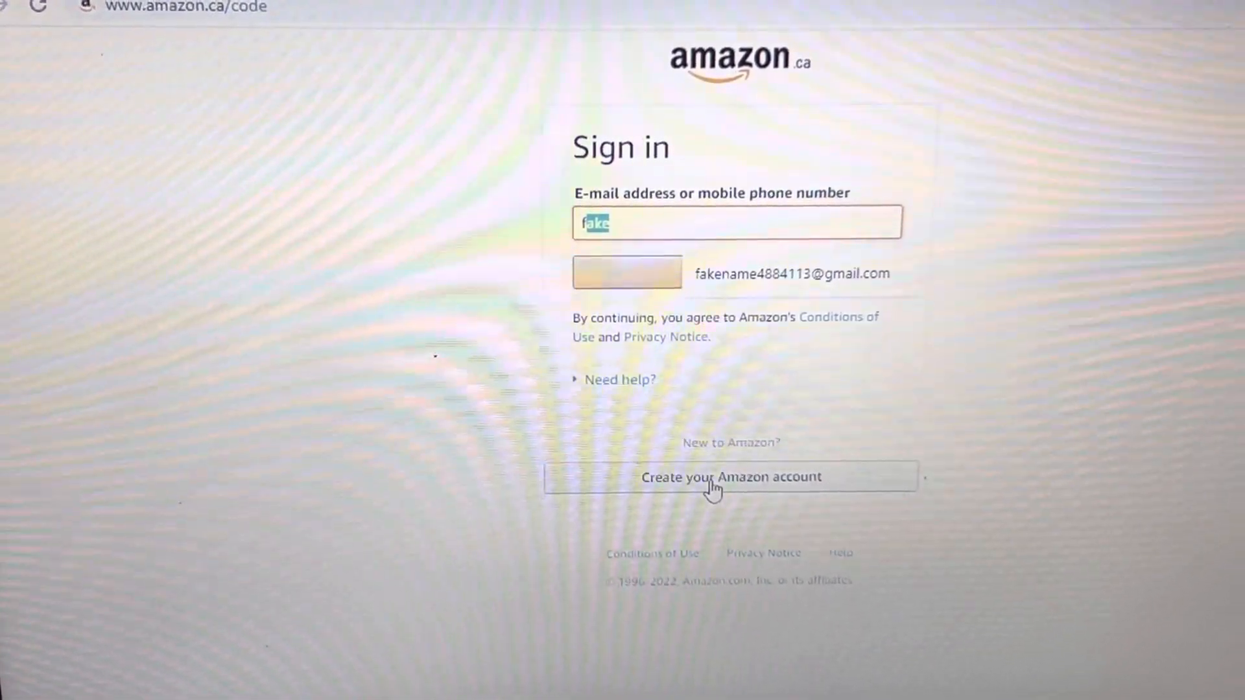
# - Start a new Amazon account, entering the name and email address
pyautogui.click(729, 478)
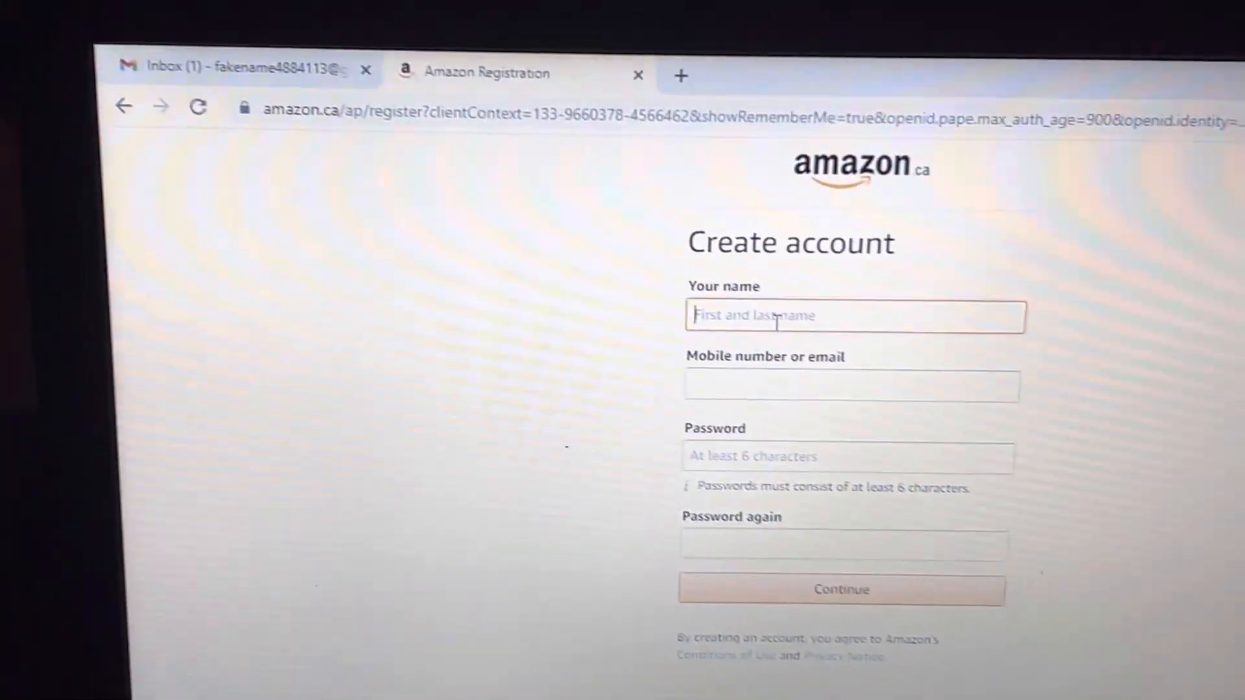
pyautogui.write('fake n')
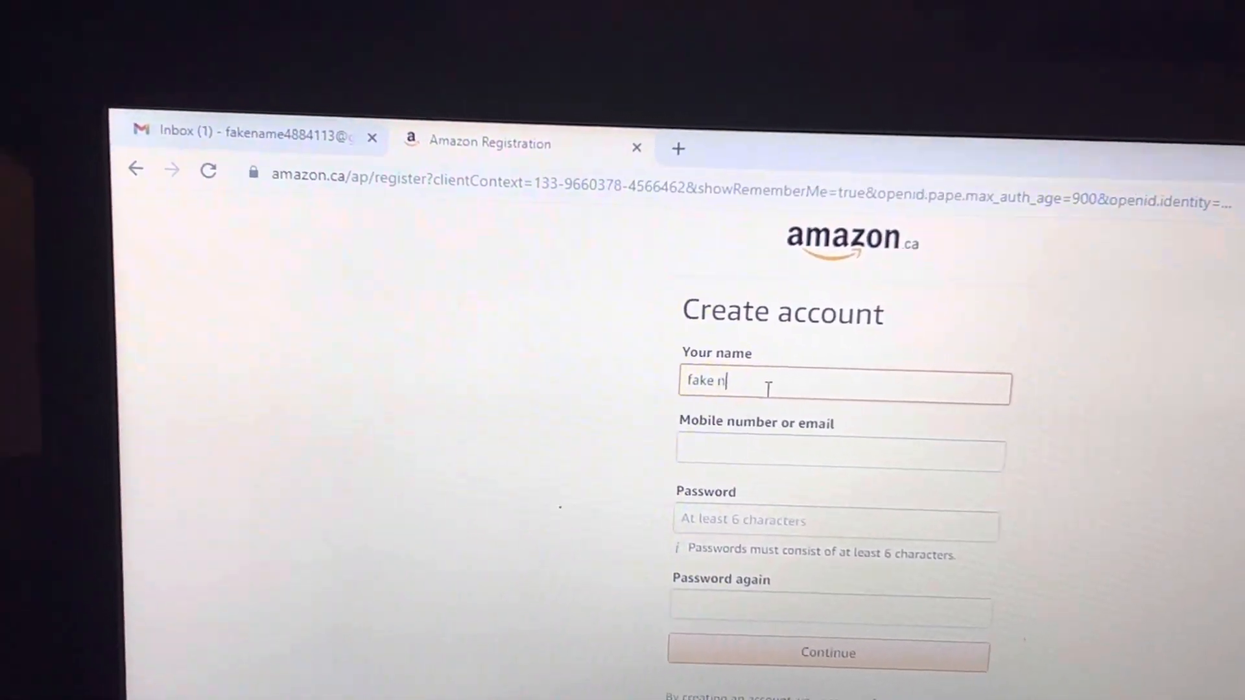
pyautogui.write('ame')
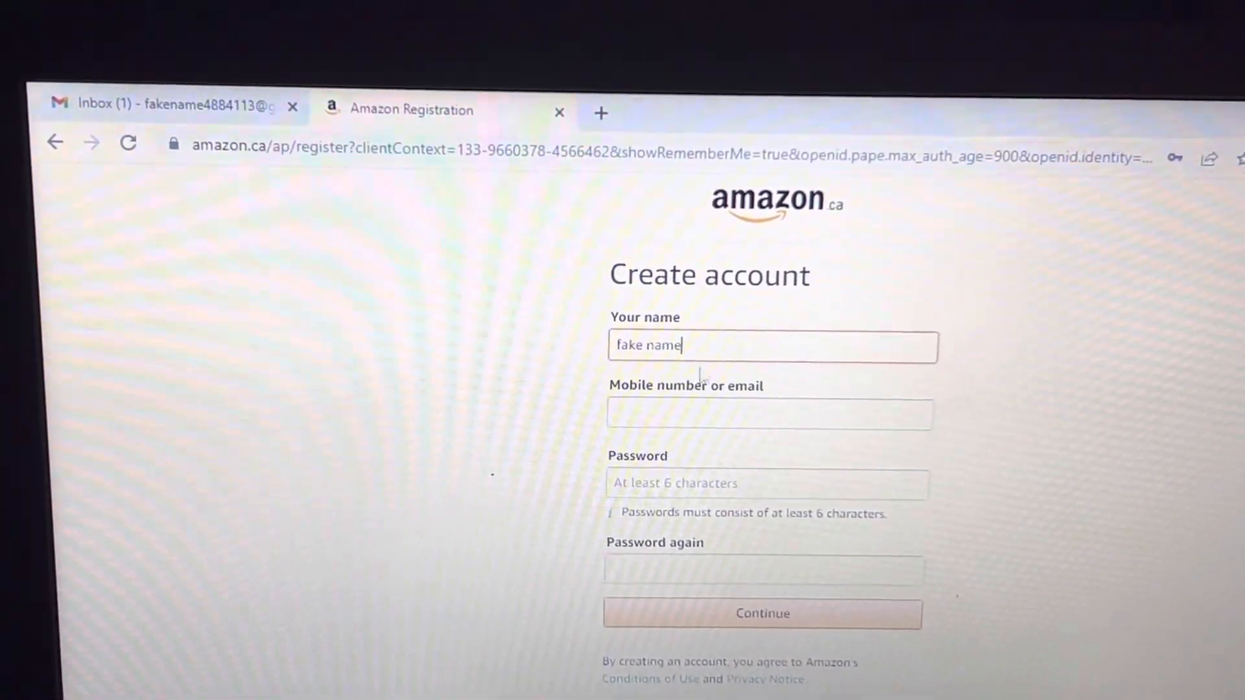
pyautogui.click(768, 414)
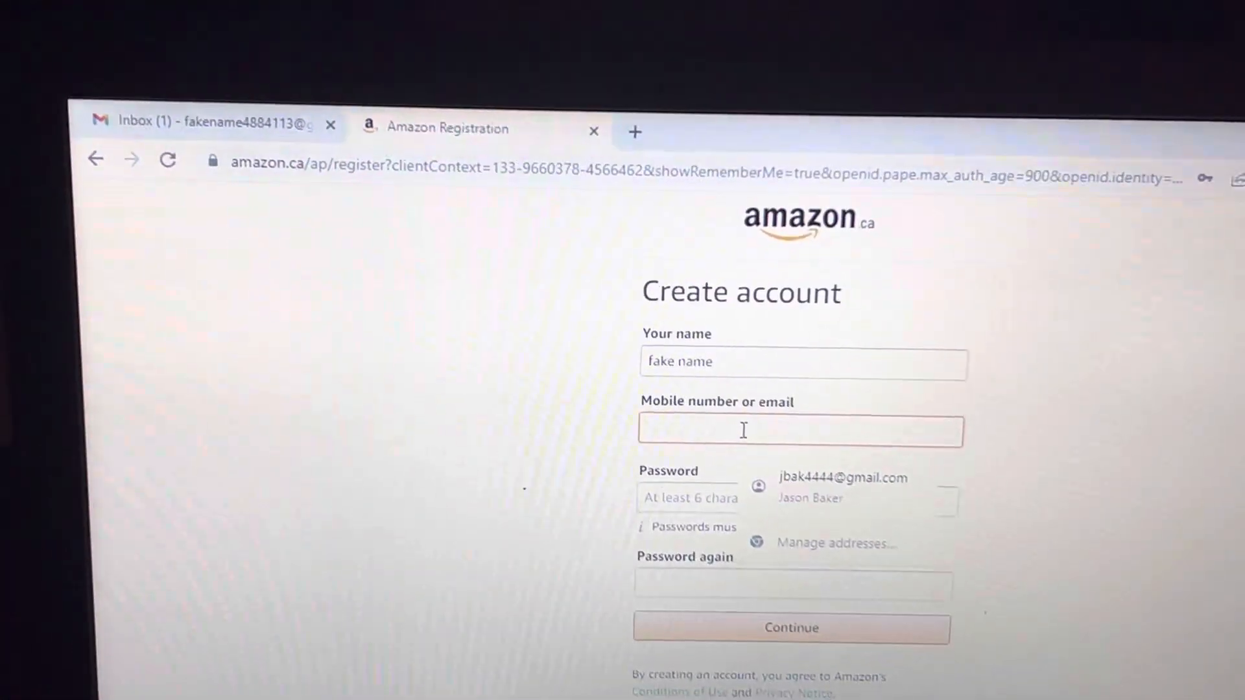
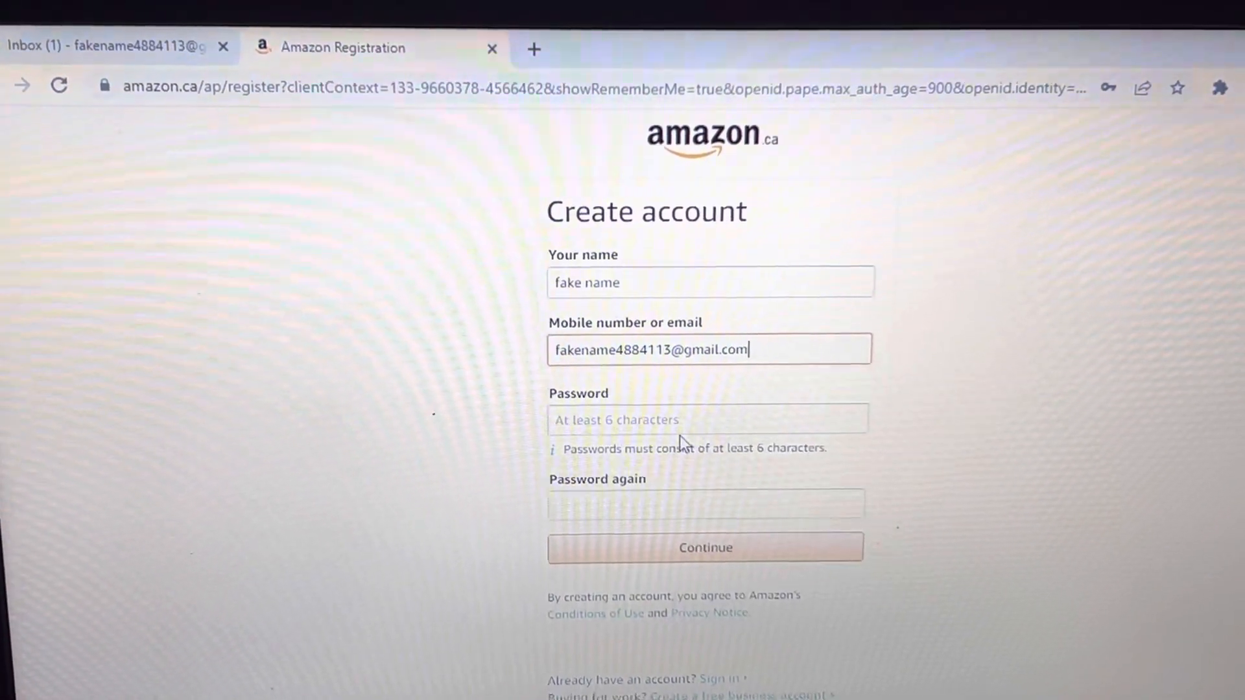
# - Enter the password twice and submit the form for email verification
pyautogui.click(705, 419)
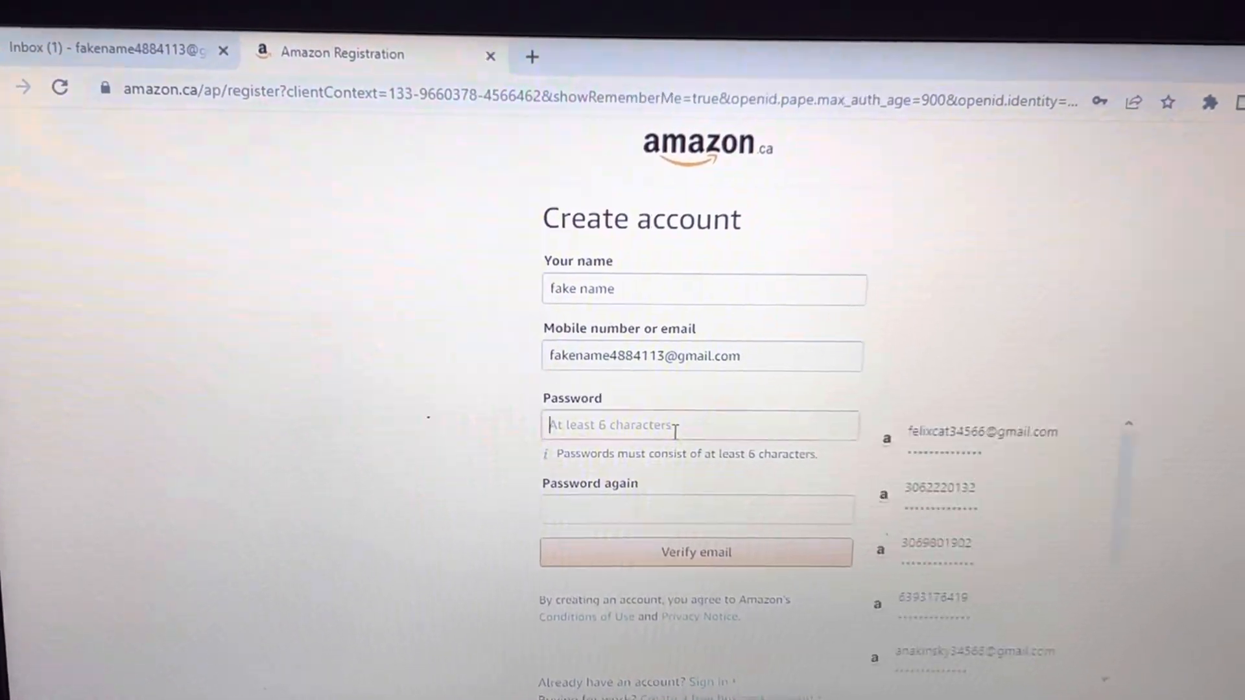
pyautogui.write('•')
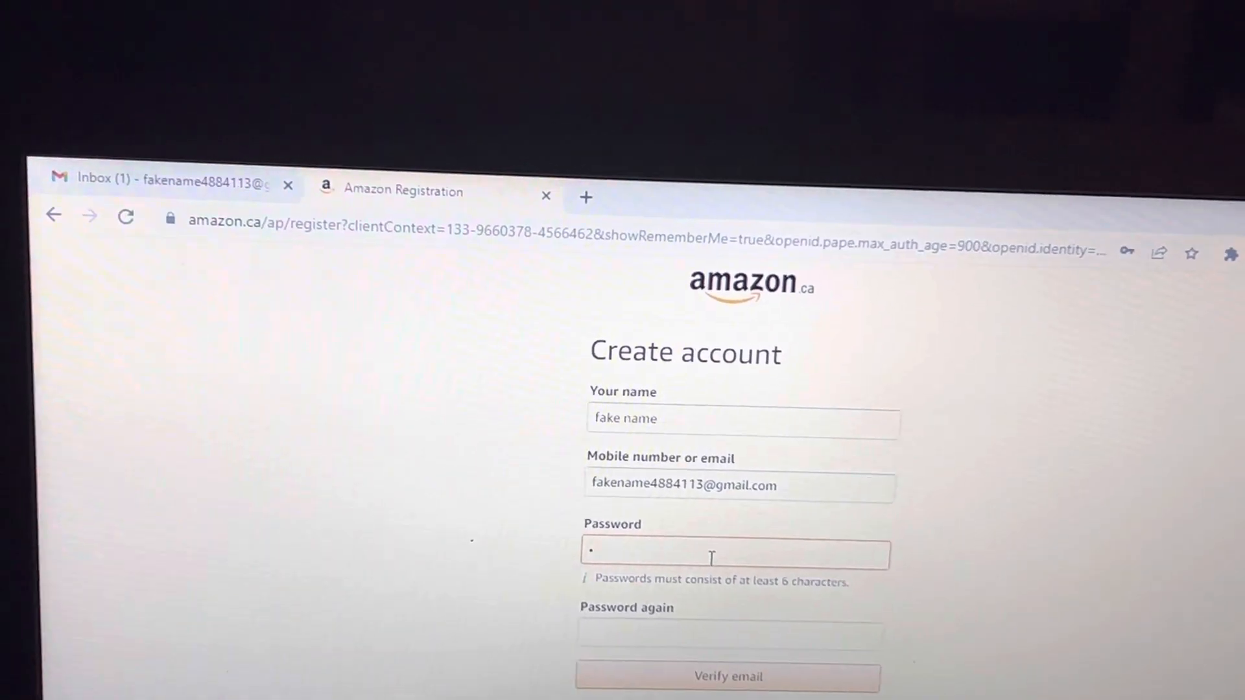
pyautogui.write('••••')
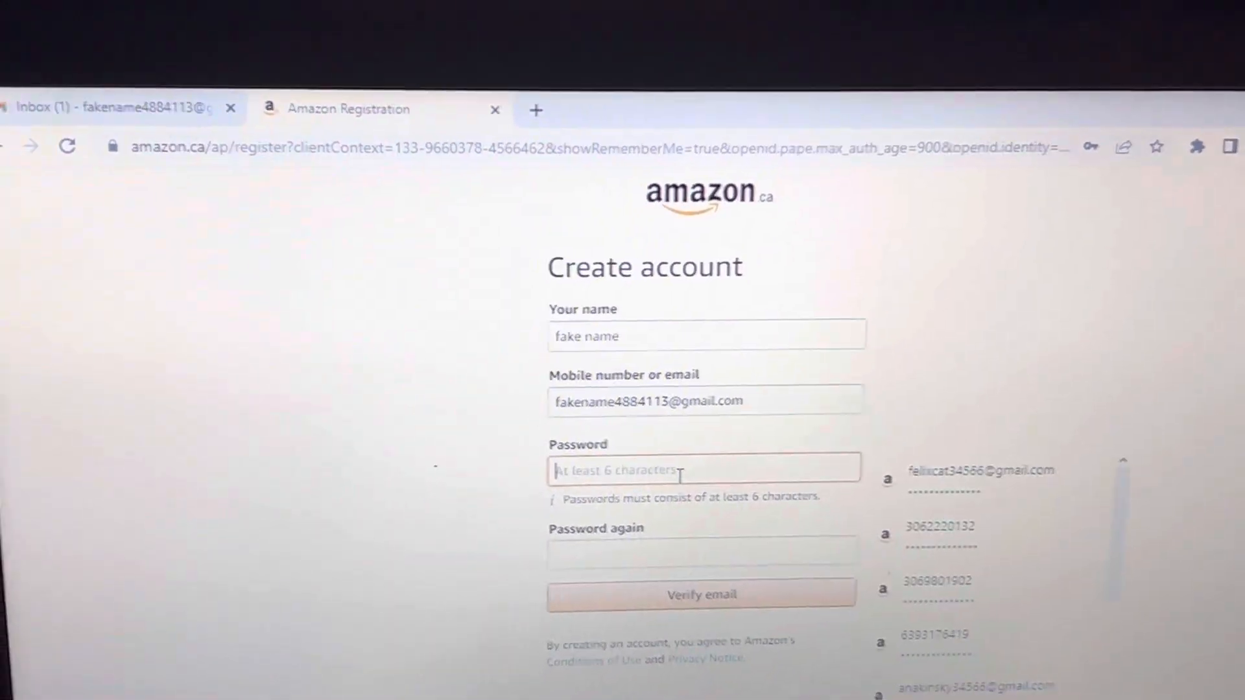
pyautogui.write('•')
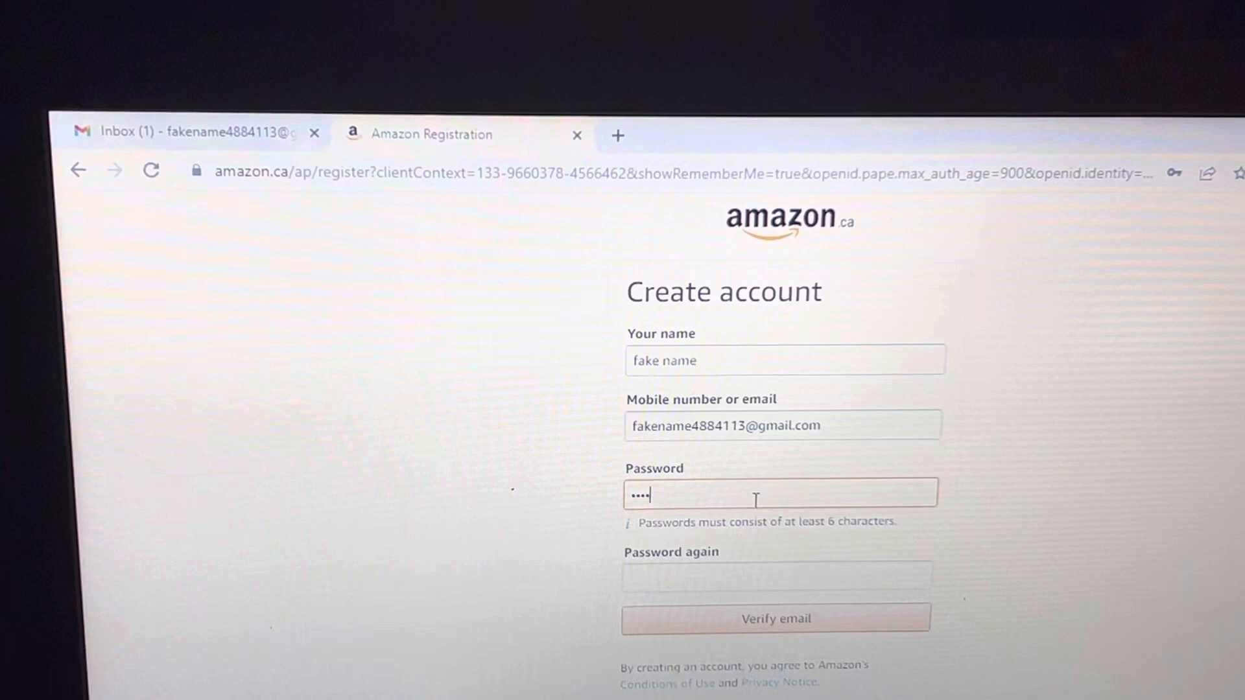
pyautogui.write('••••')
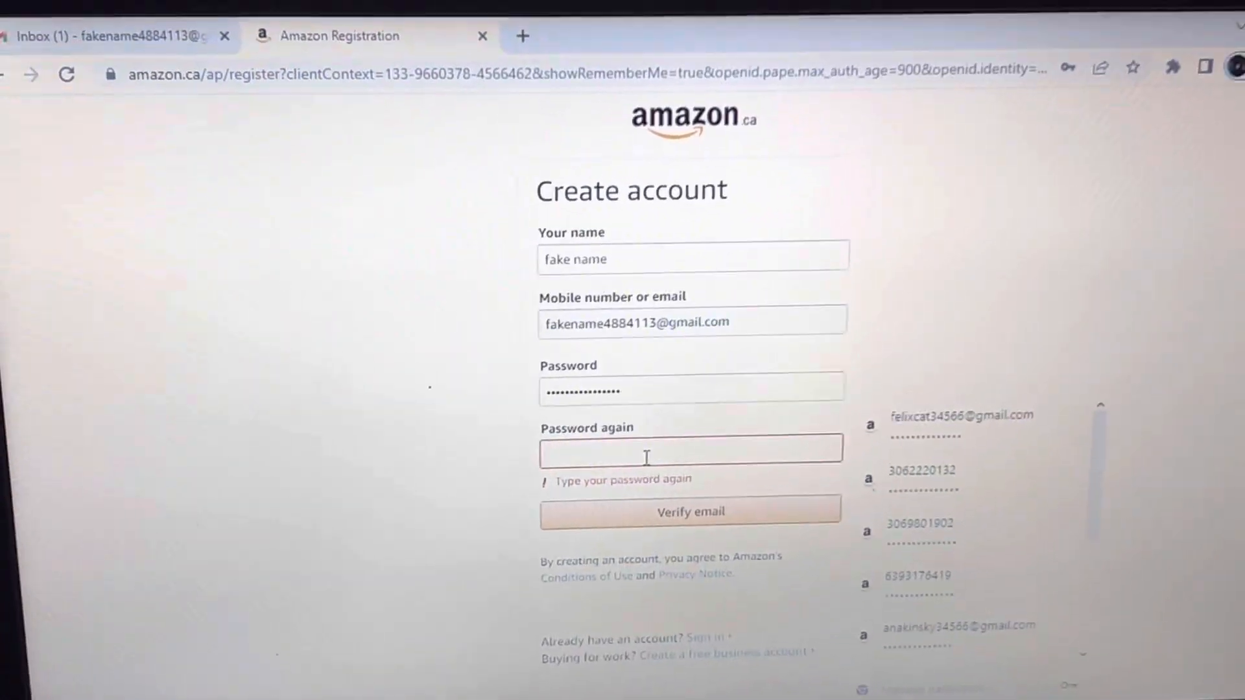
pyautogui.write('••••')
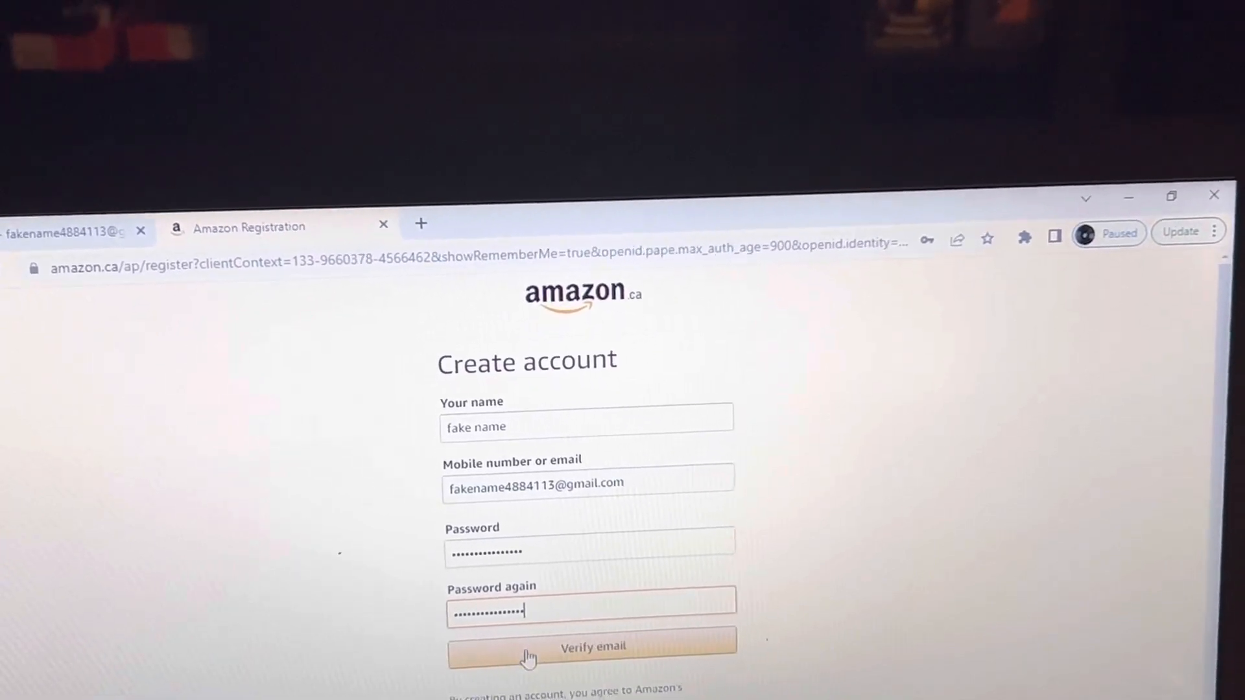
pyautogui.click(592, 646)
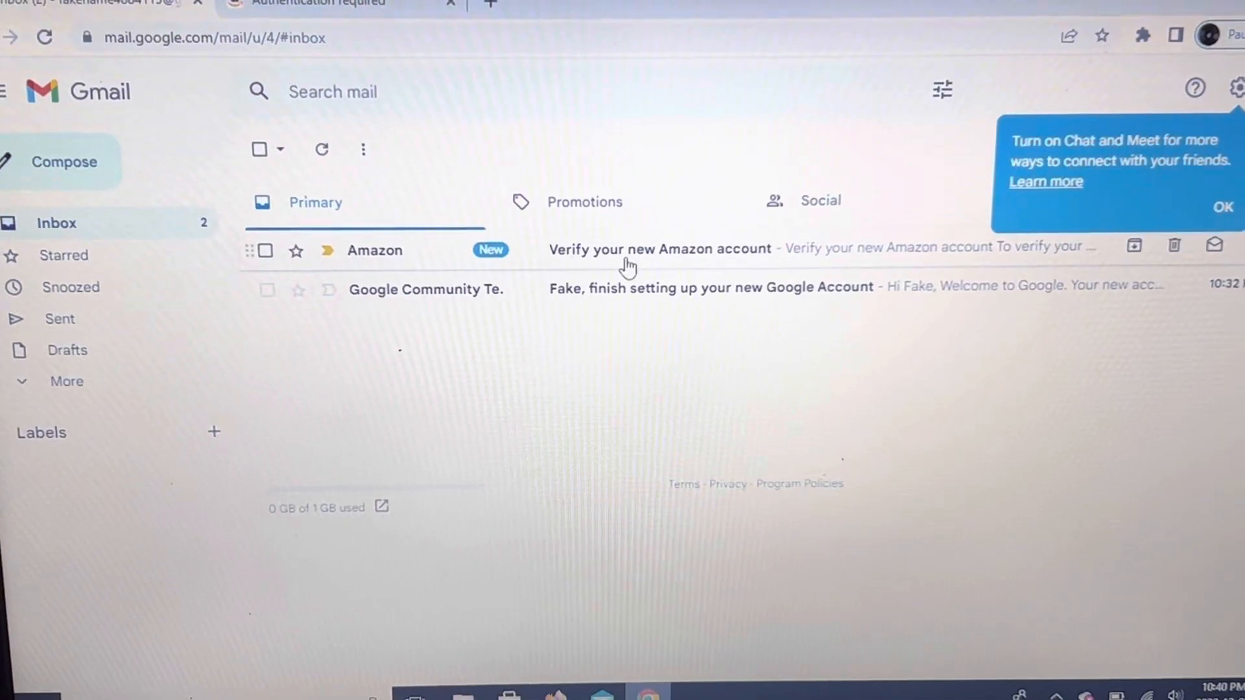
# - Read the OTP in Amazon's verification email, then return to the OTP field
pyautogui.click(659, 249)
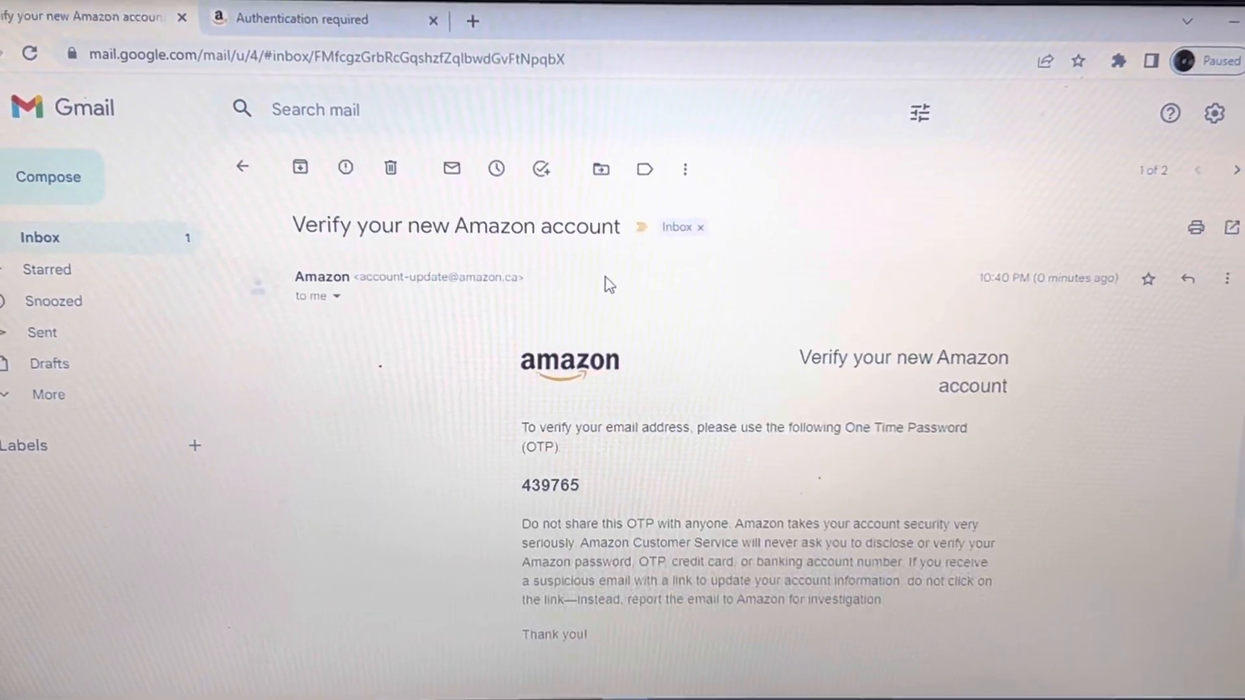
pyautogui.scroll(-3)
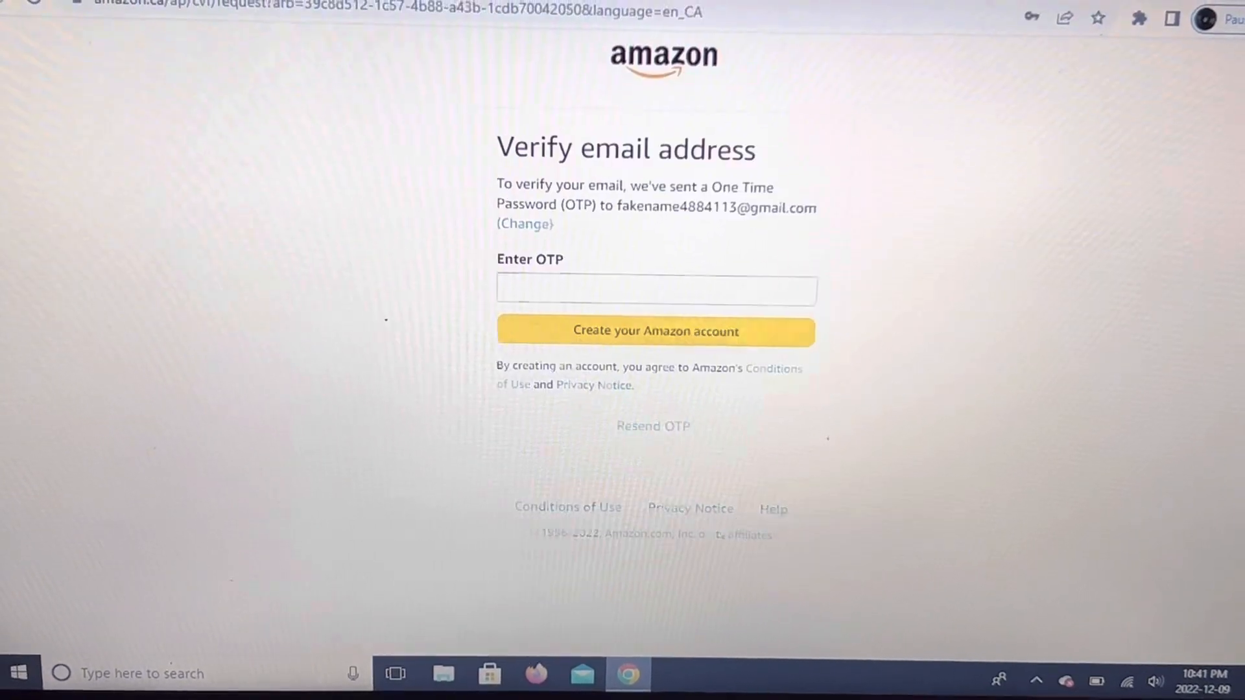
pyautogui.click(655, 290)
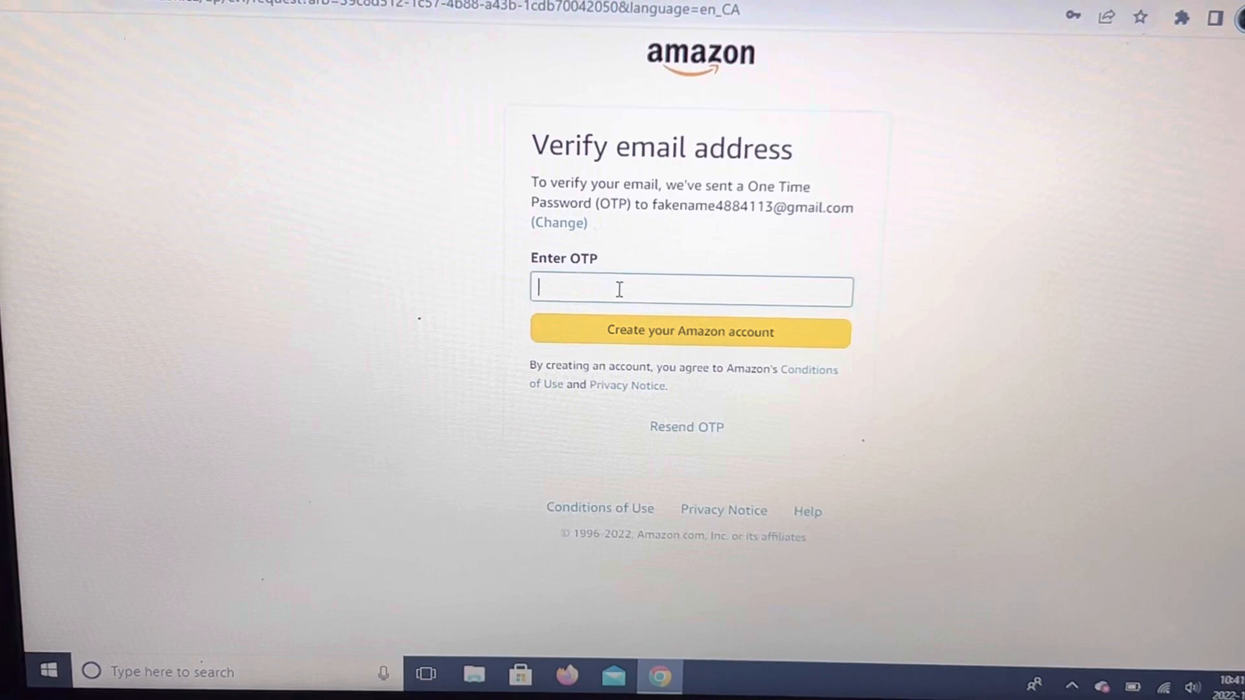
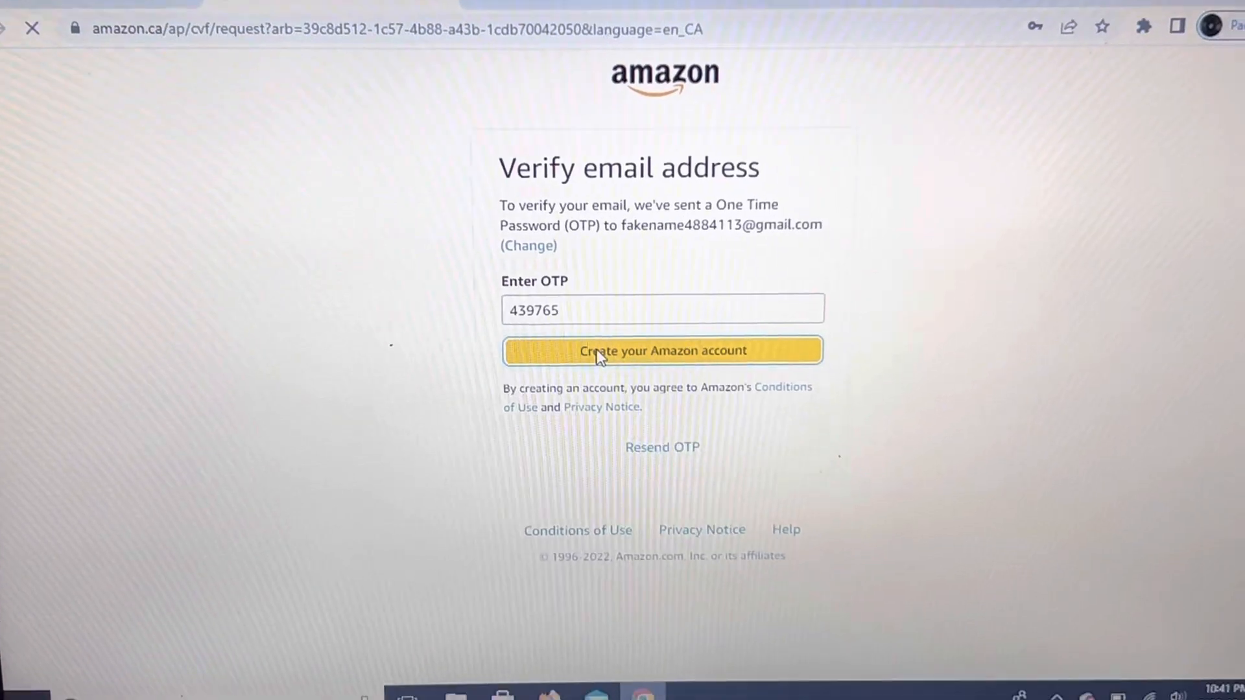
pyautogui.click(661, 350)
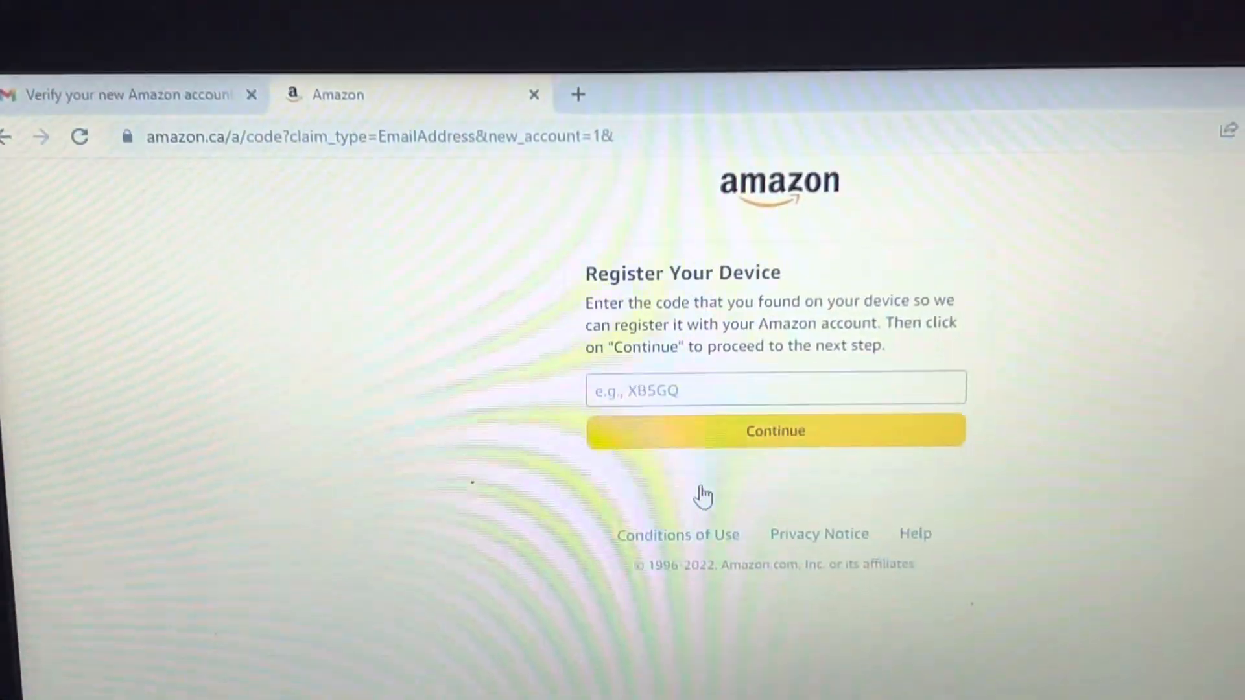
pyautogui.click(742, 322)
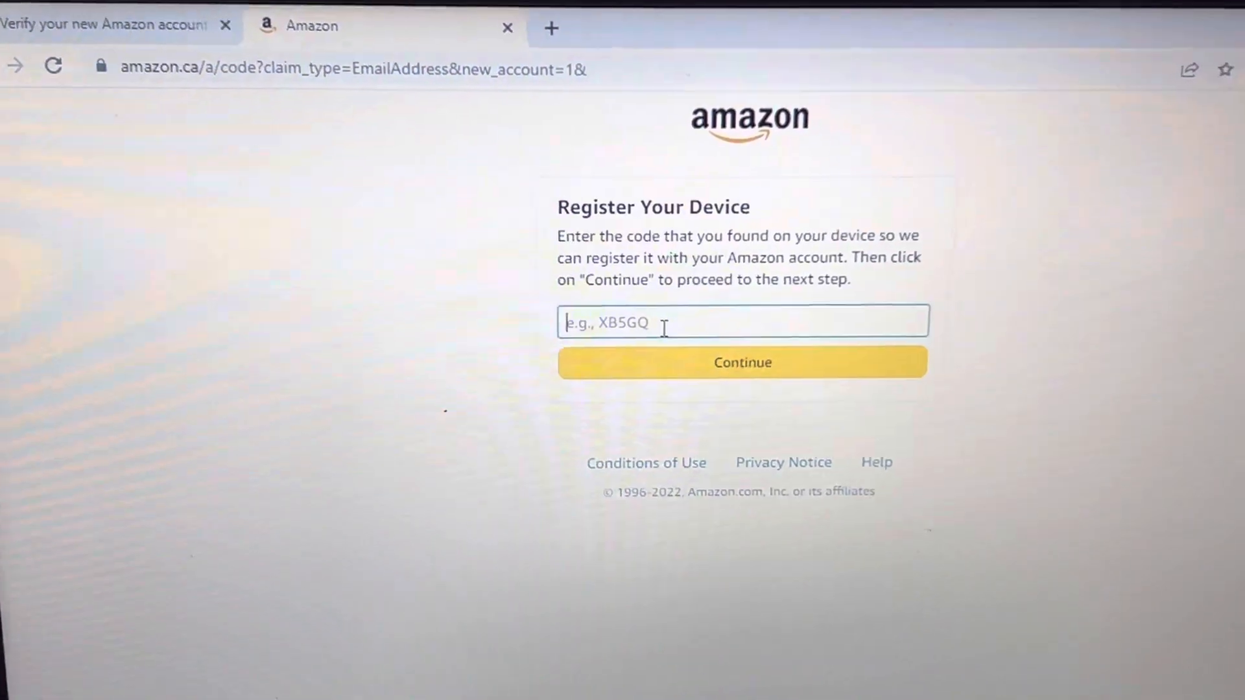
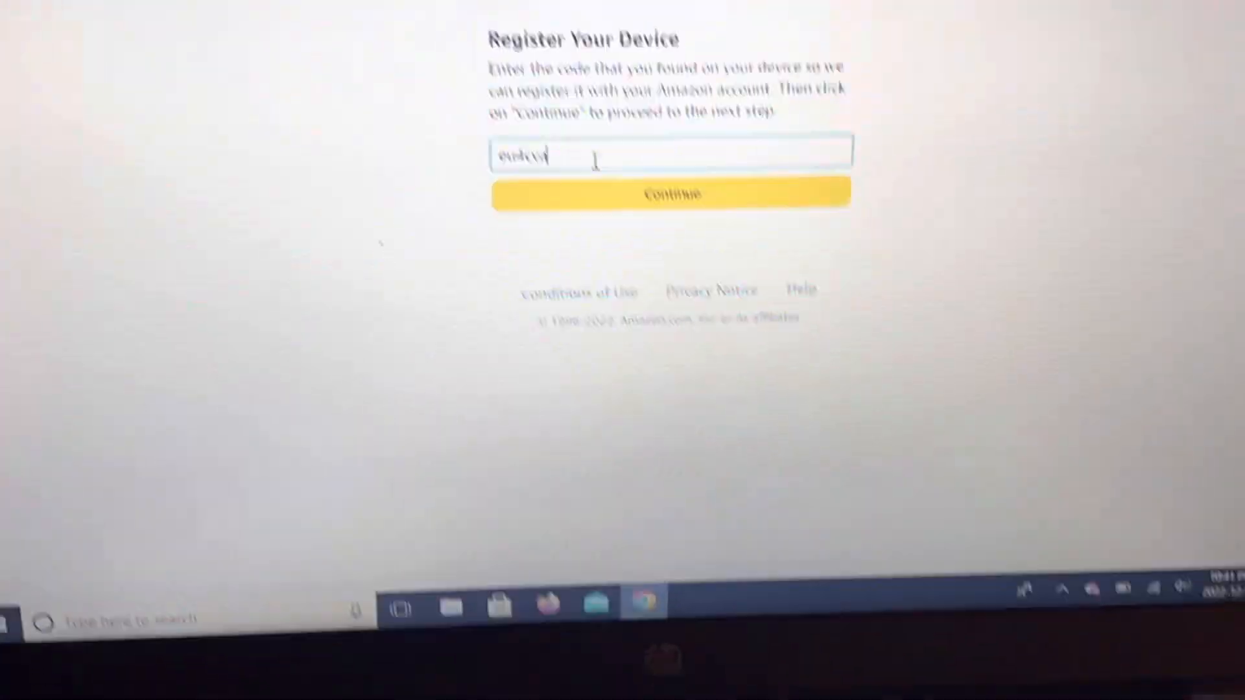
pyautogui.click(669, 193)
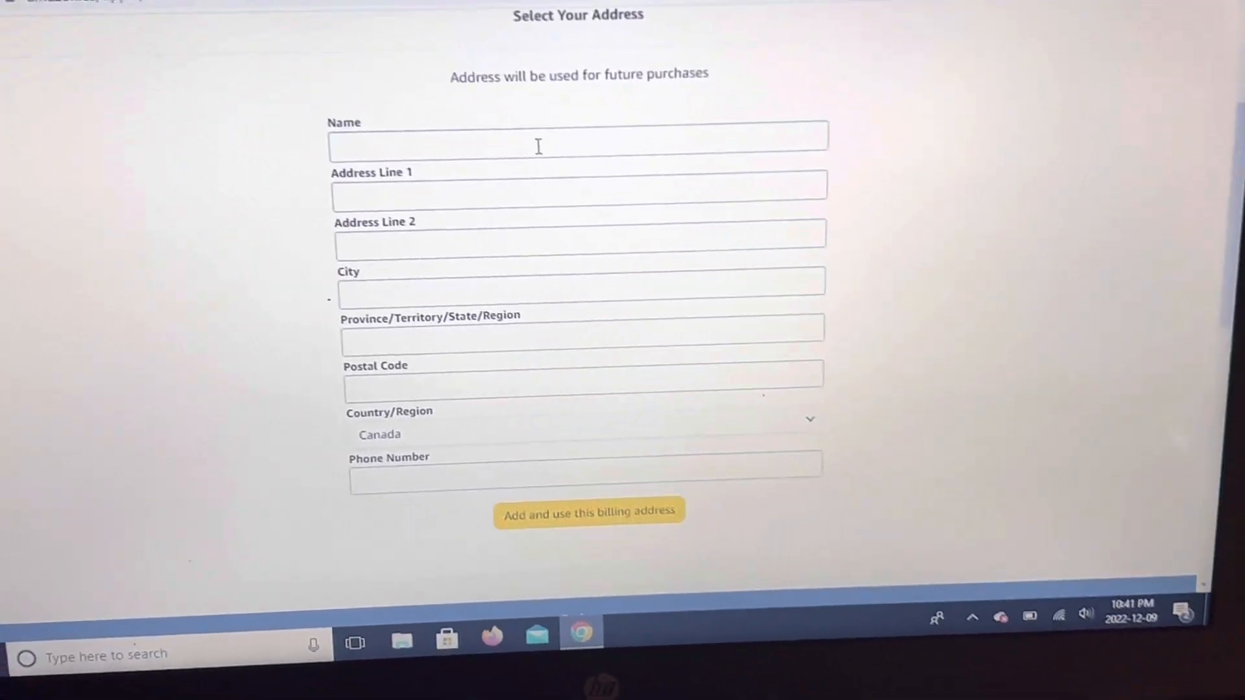
# - Enter the name 'fake name' and street address '1234 imaginary lane'
pyautogui.write('fa')
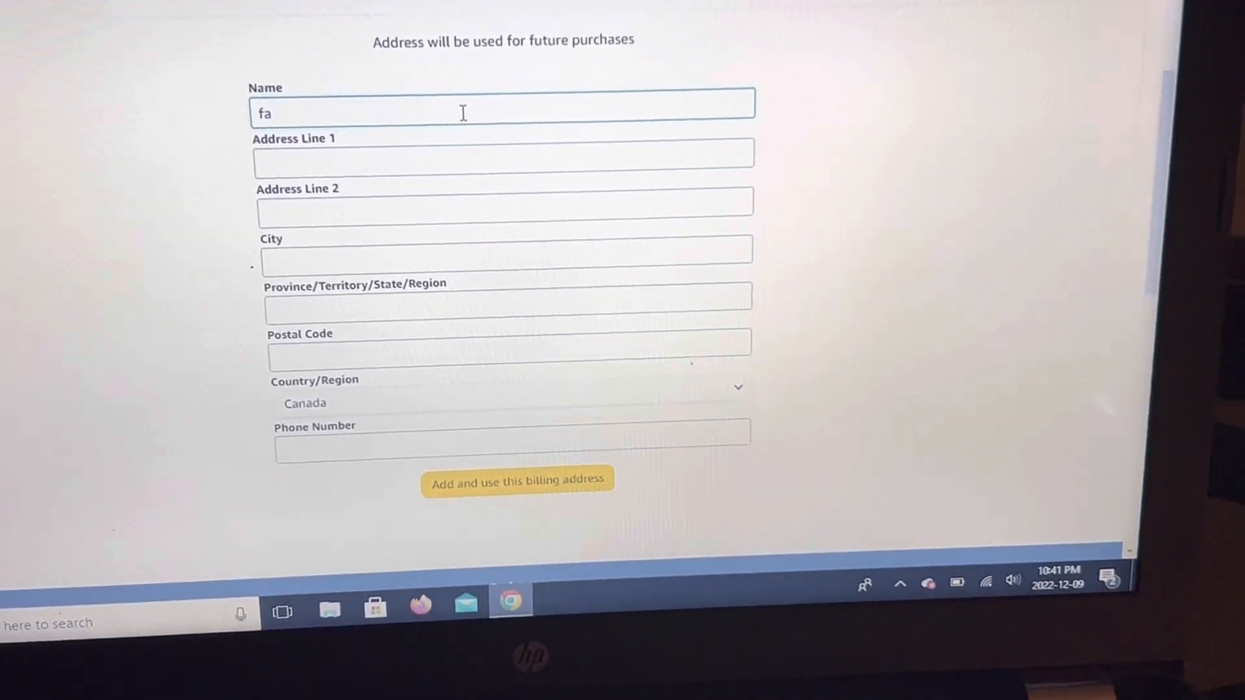
pyautogui.write('ke na')
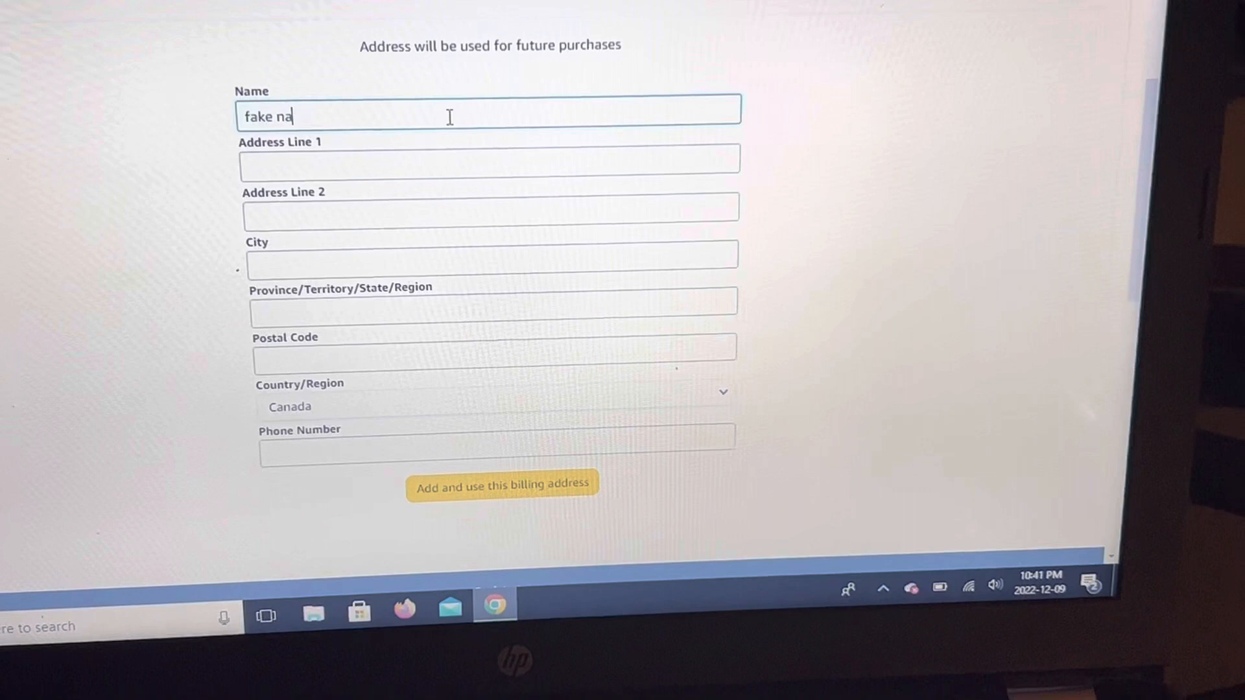
pyautogui.write('me')
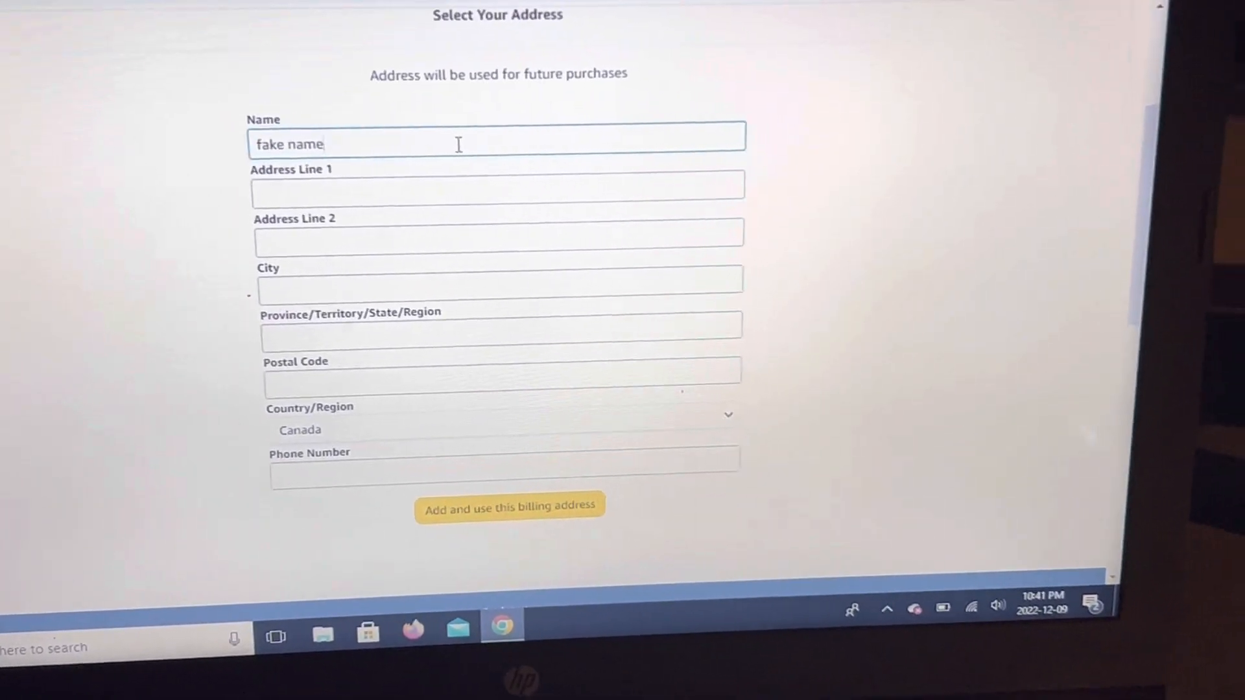
pyautogui.click(498, 183)
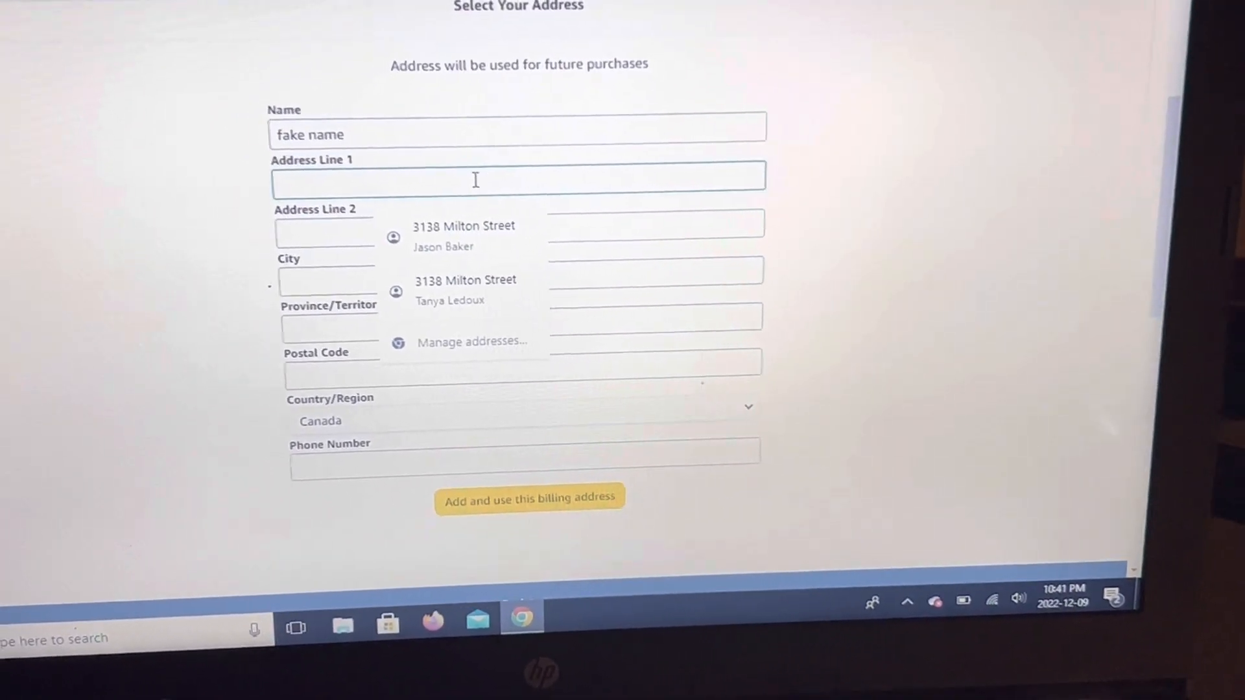
pyautogui.write('1234')
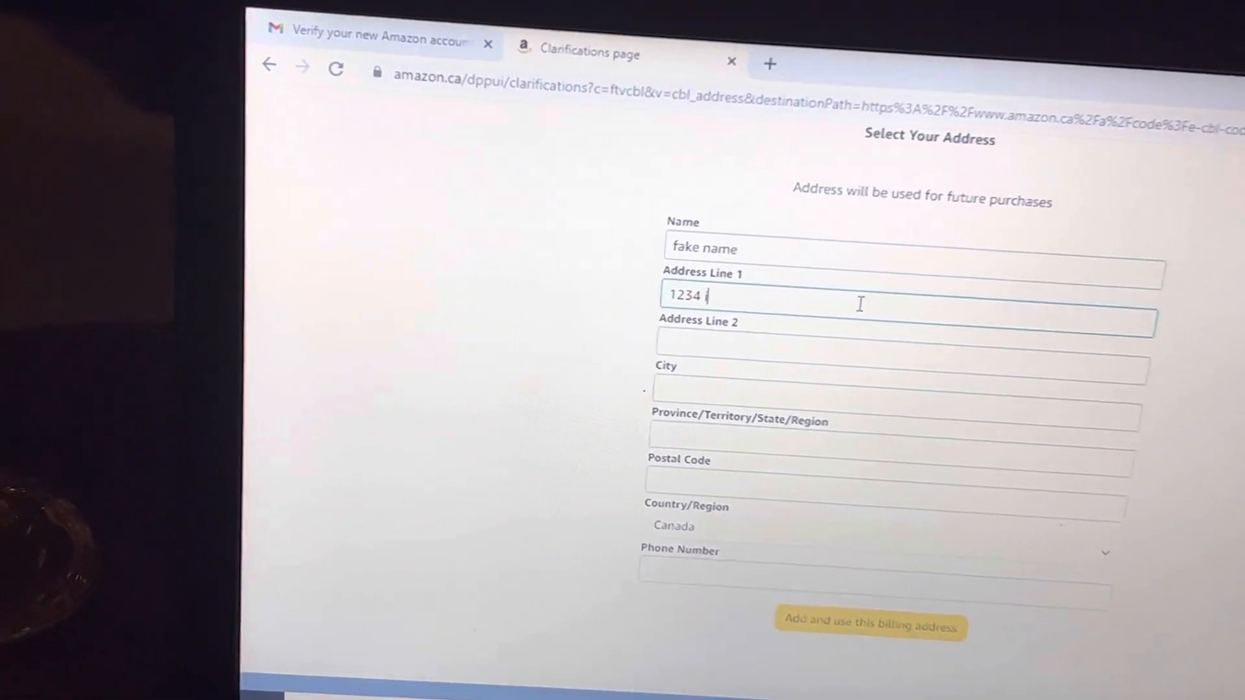
pyautogui.write('imaginary')
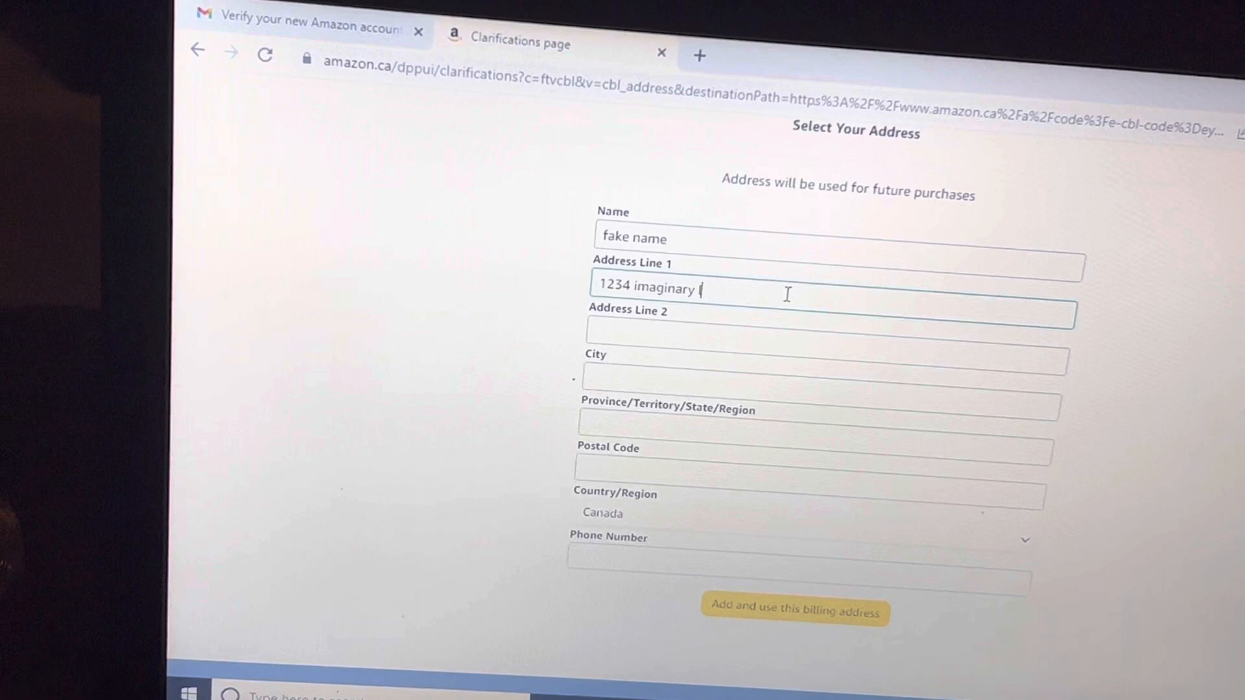
pyautogui.write('lane')
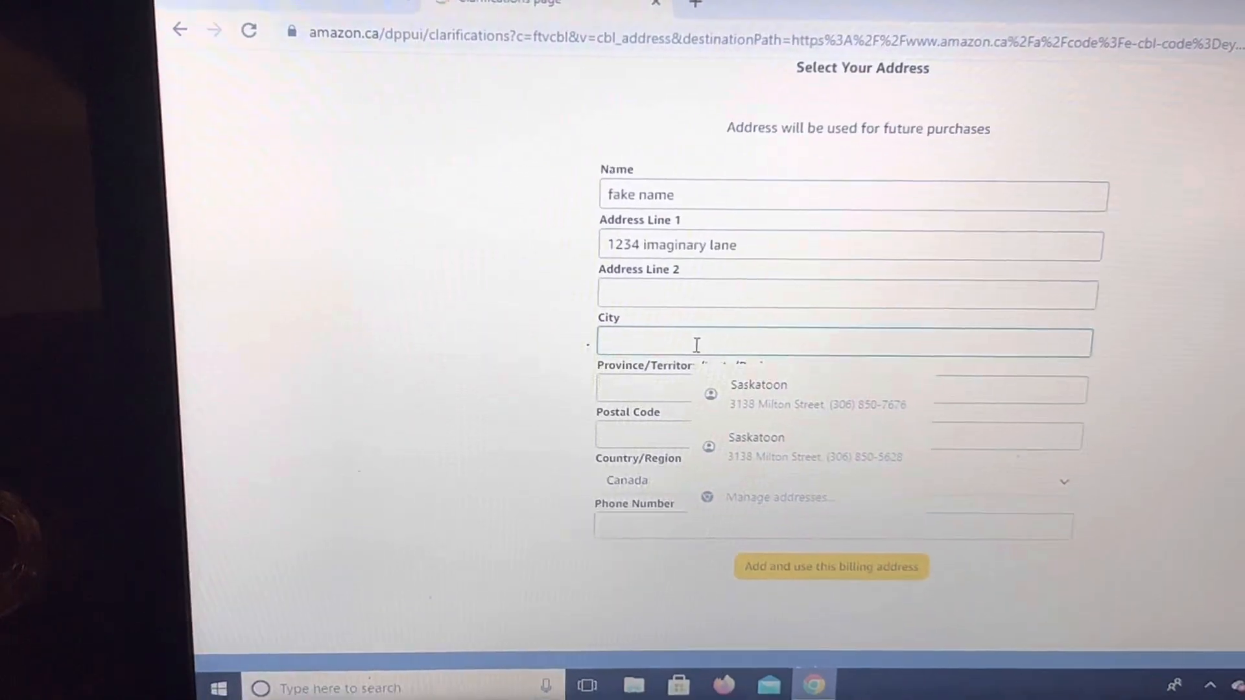
# - Enter Winnipeg, MB, postal code and phone number, then add the billing address
pyautogui.write('W')
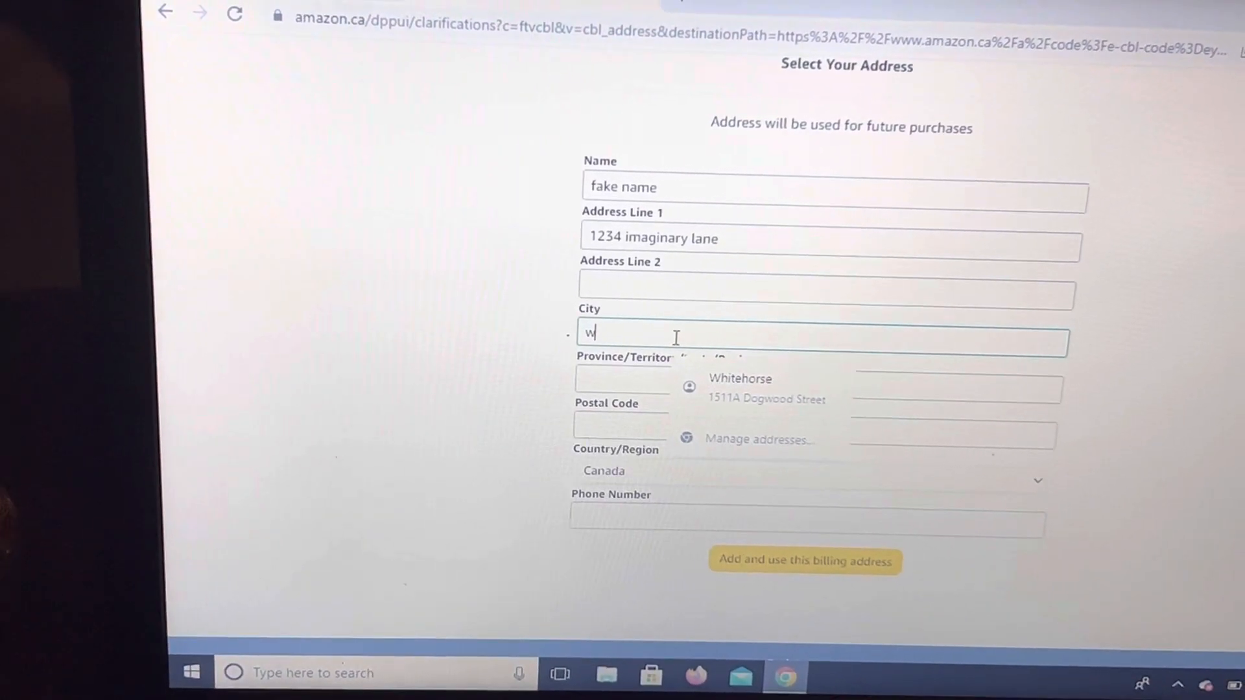
pyautogui.write('innip')
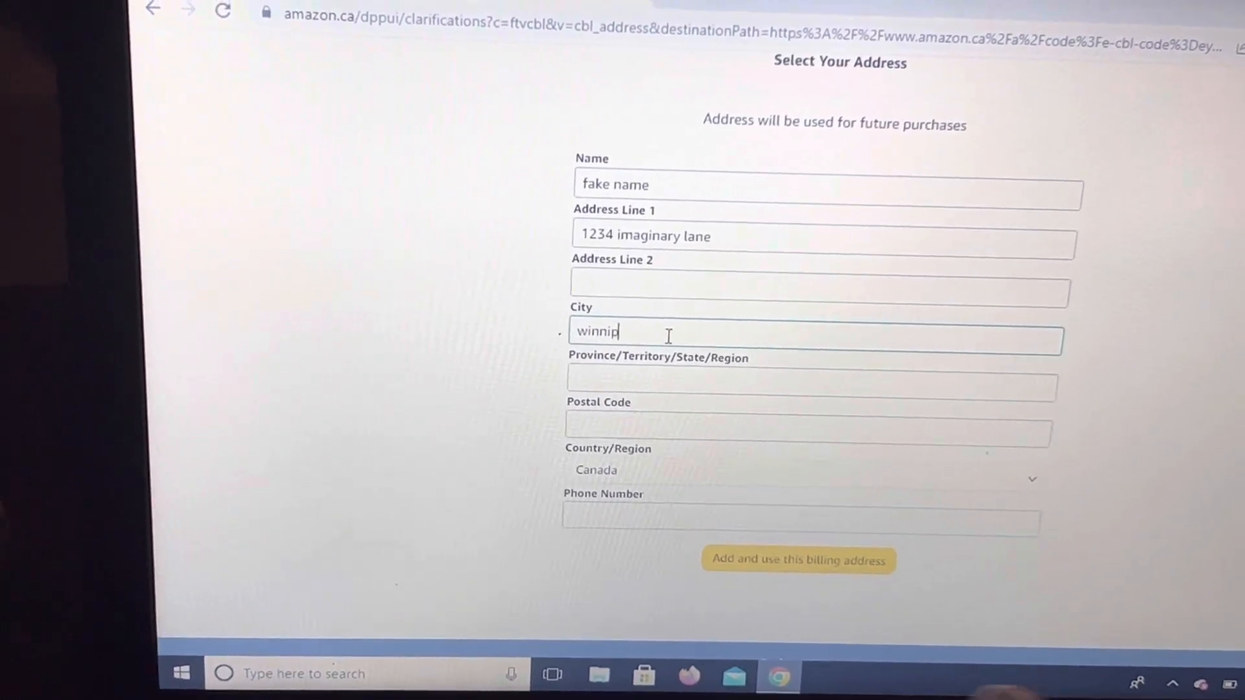
pyautogui.write('eg')
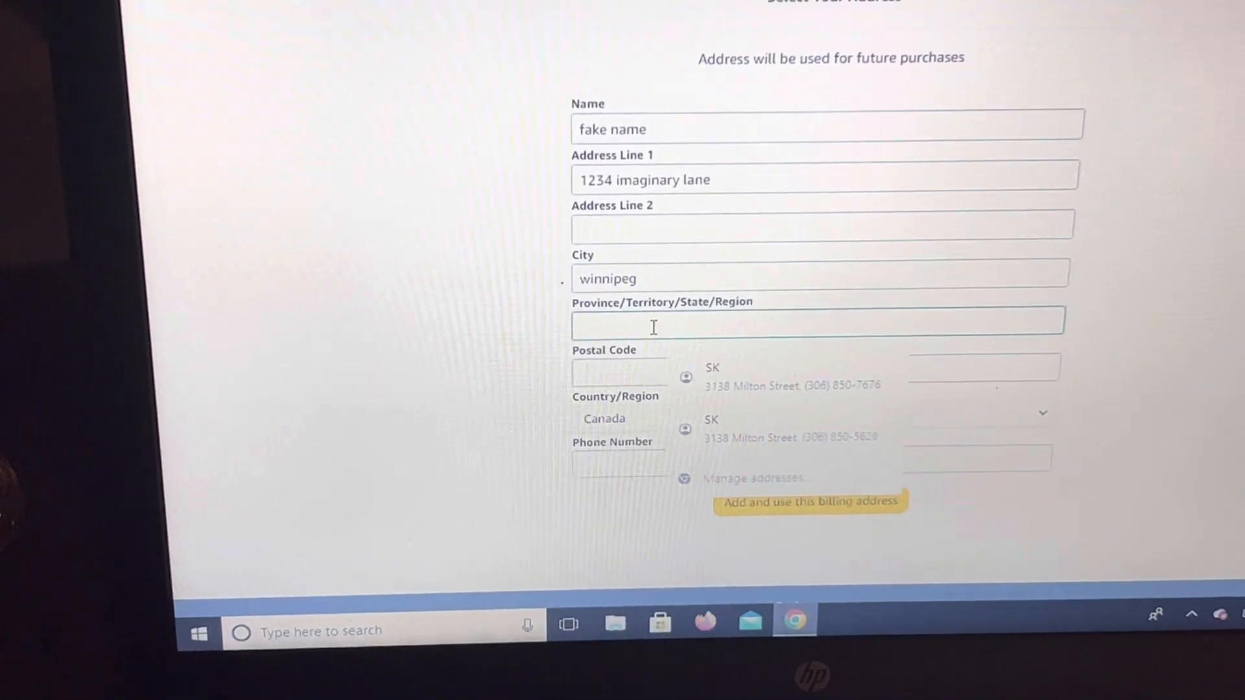
pyautogui.write('mb')
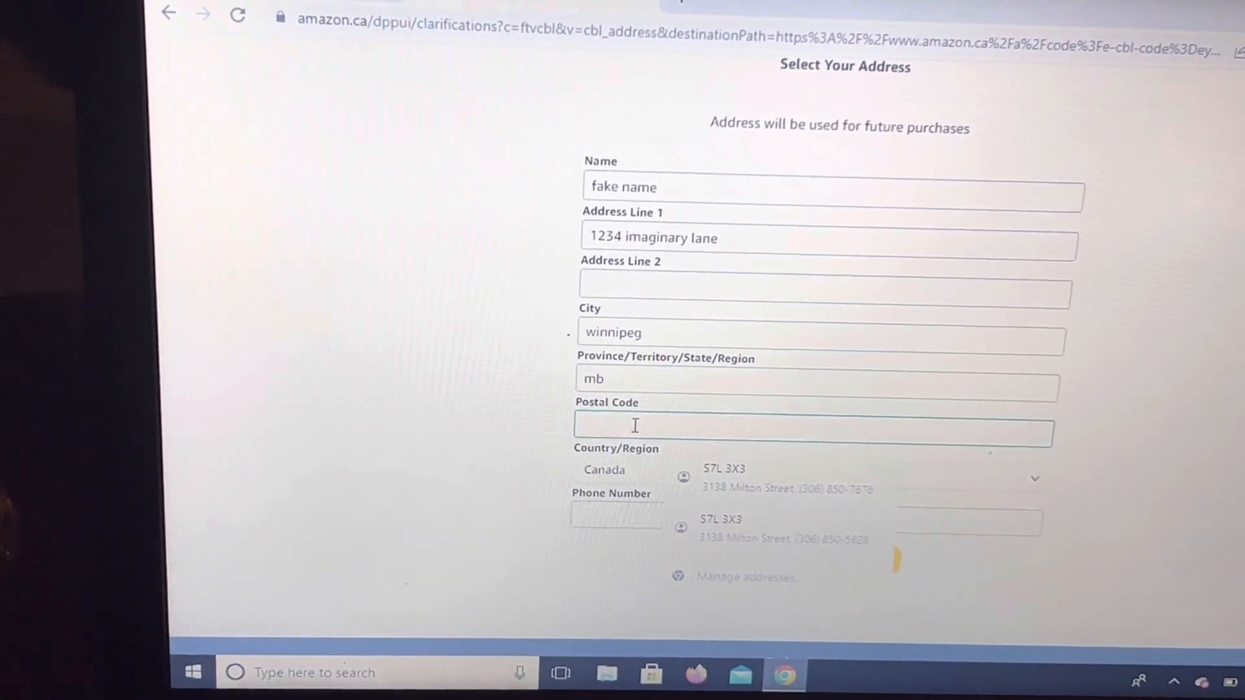
pyautogui.write('s')
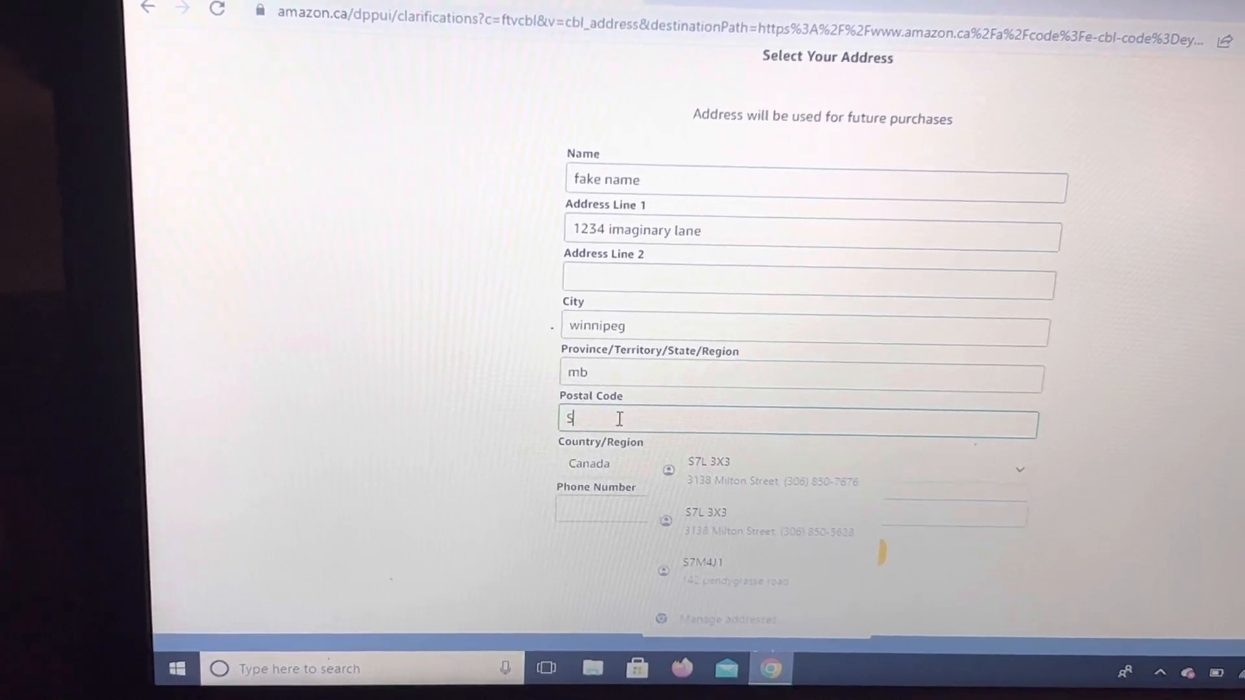
pyautogui.write('7M')
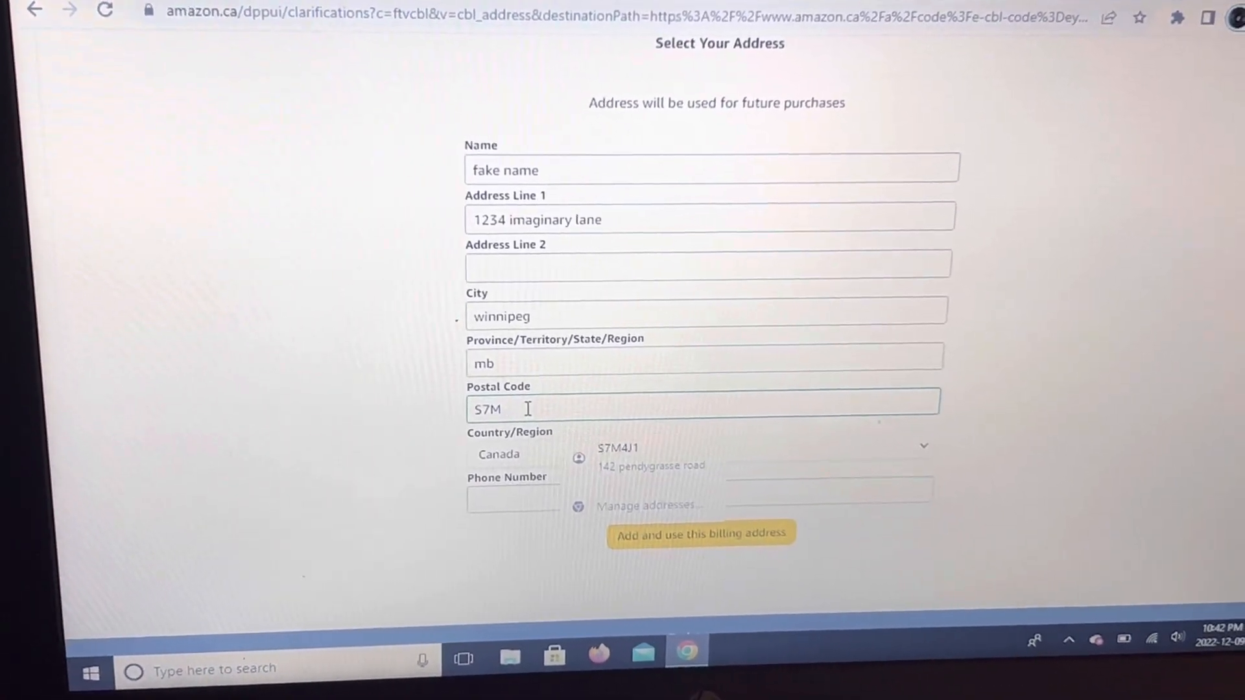
pyautogui.write('4K9')
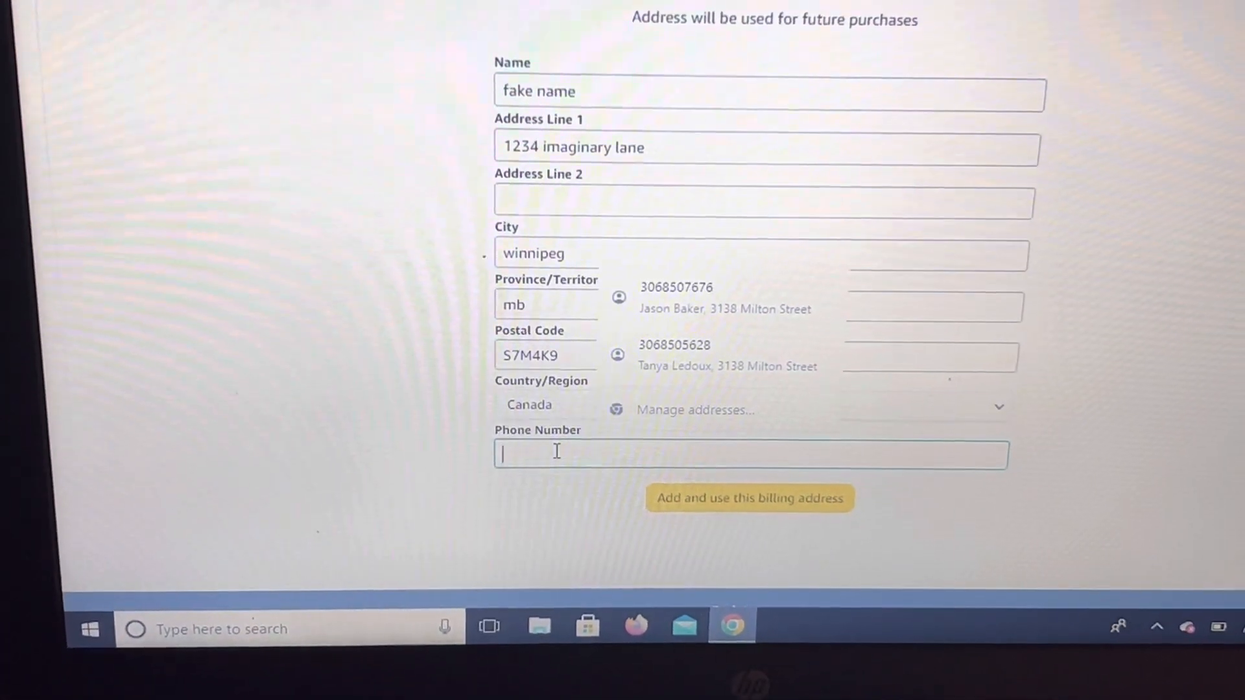
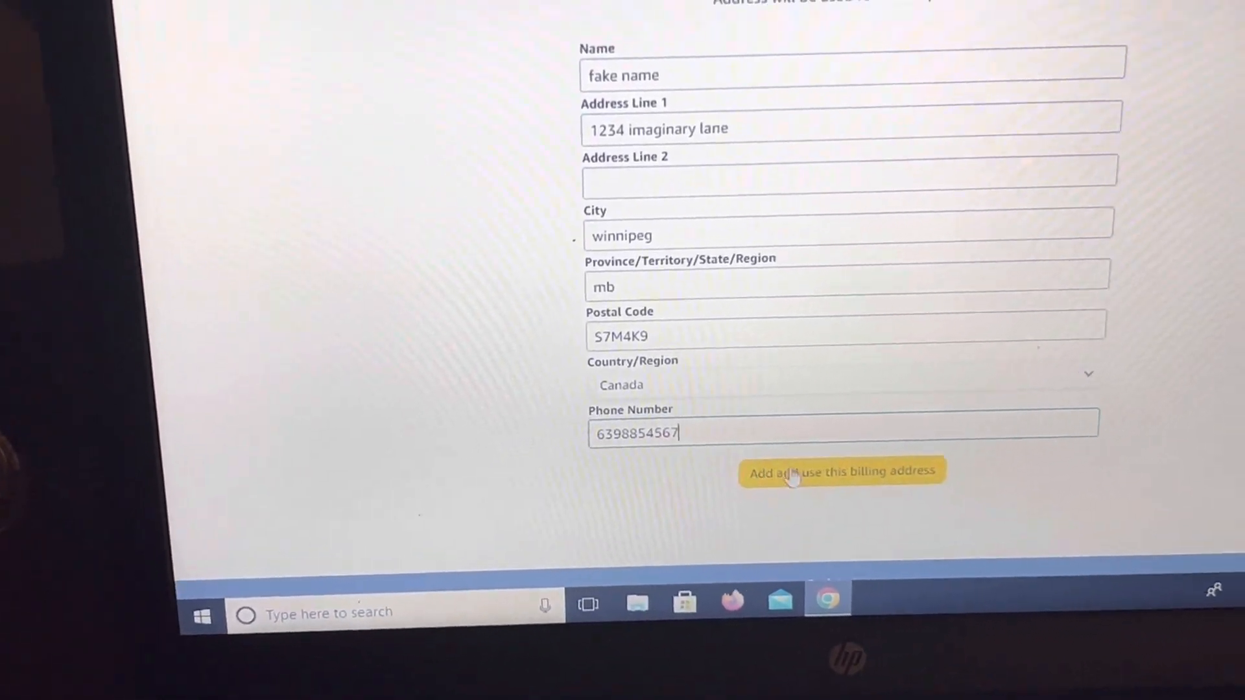
pyautogui.click(842, 470)
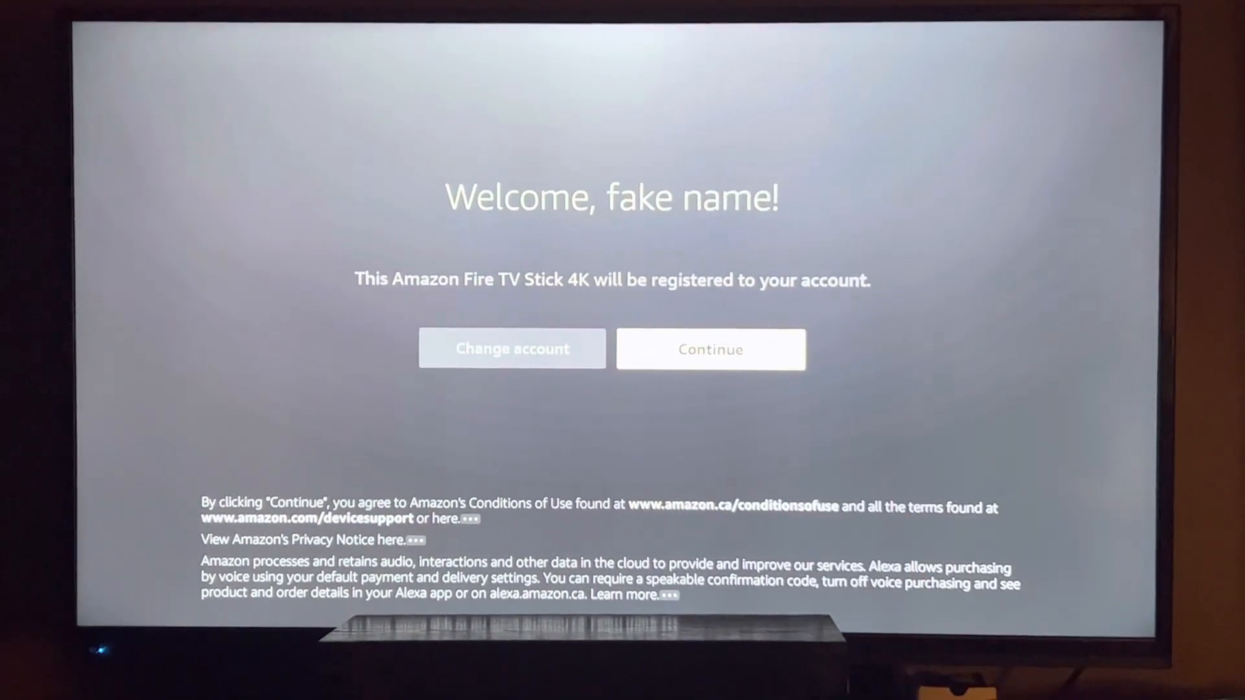
# - Confirm registering the Fire TV Stick and answer the Save Wi-Fi Passwords prompt
pyautogui.click(710, 350)
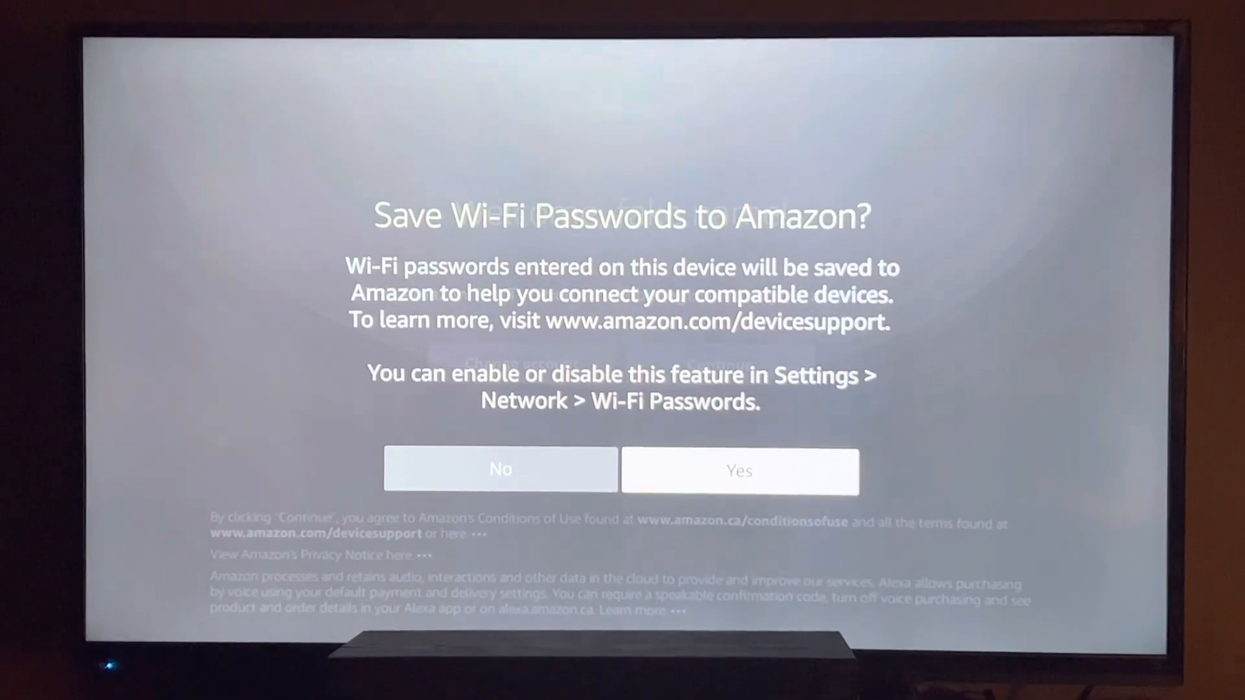
pyautogui.click(738, 470)
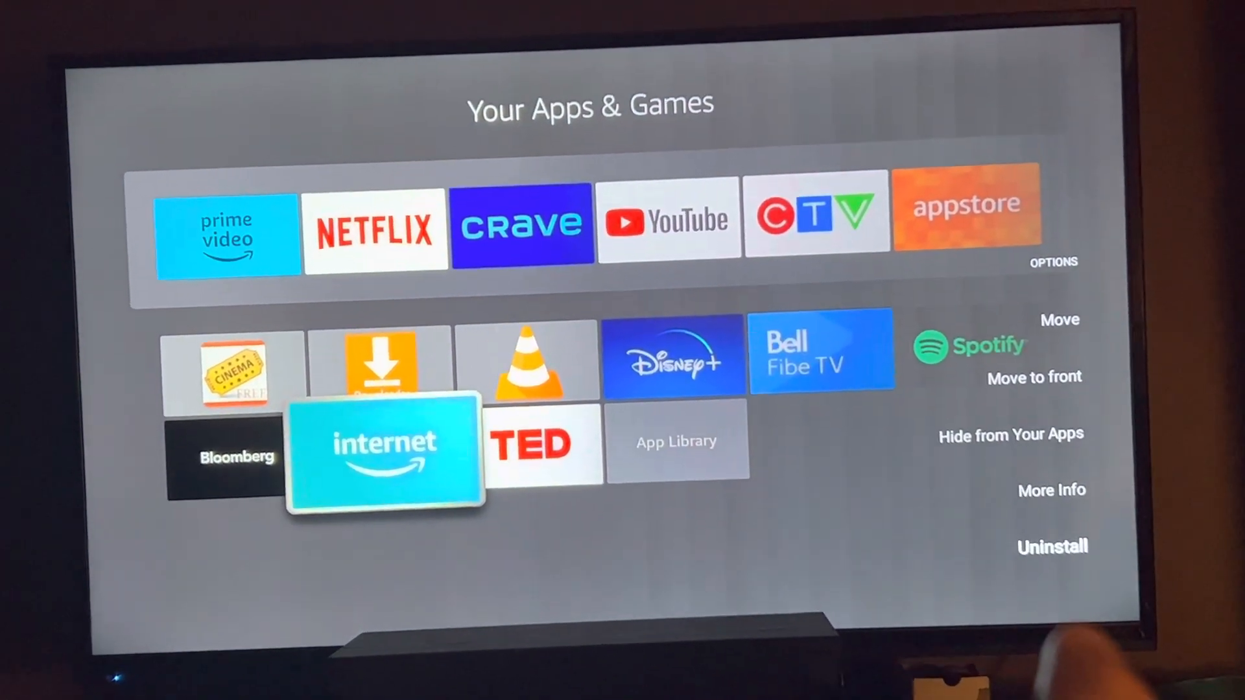
# - Begin uninstalling the Amazon Silk internet browser from Your Apps & Games
pyautogui.click(1053, 546)
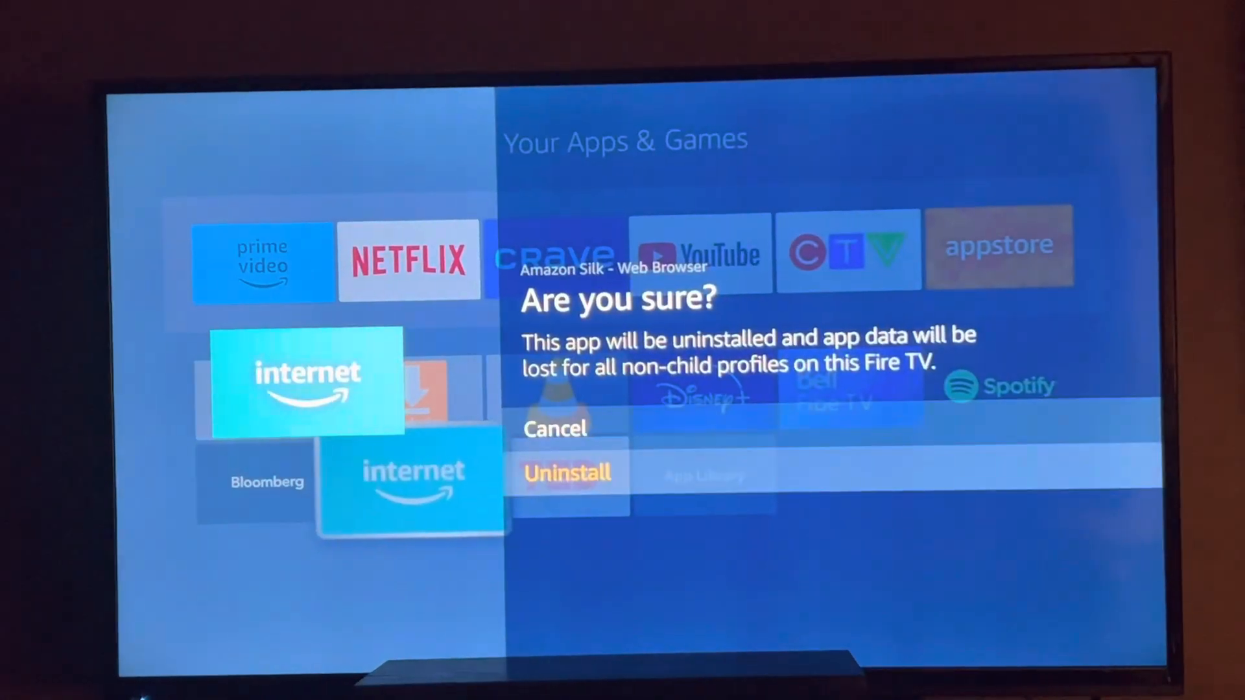